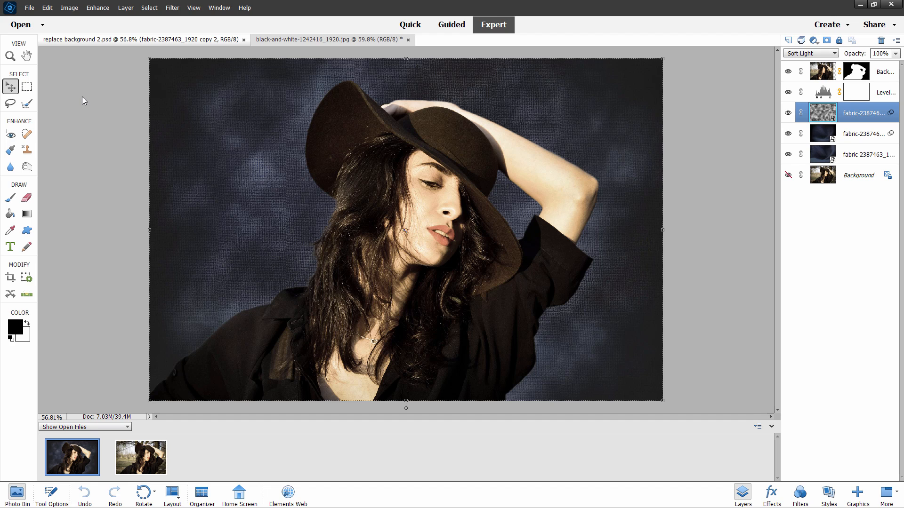
pyautogui.moveTo(211, 199)
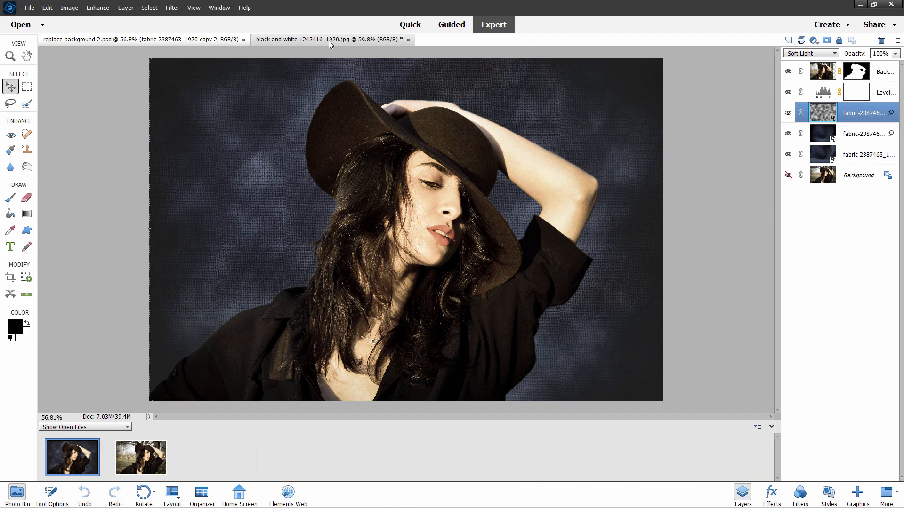
# Open the original woman-in-hat photo in Guided mode's Special Edits, ready for Replace Background.
pyautogui.click(244, 39)
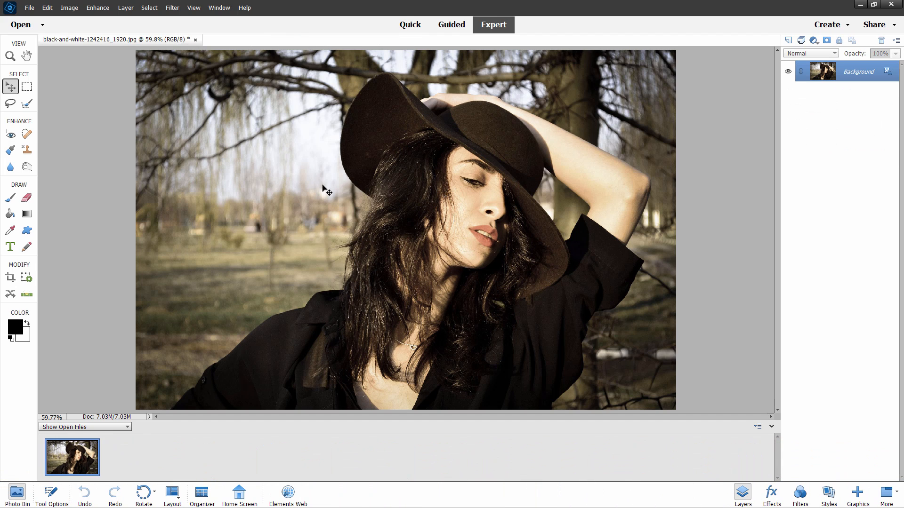
pyautogui.click(452, 24)
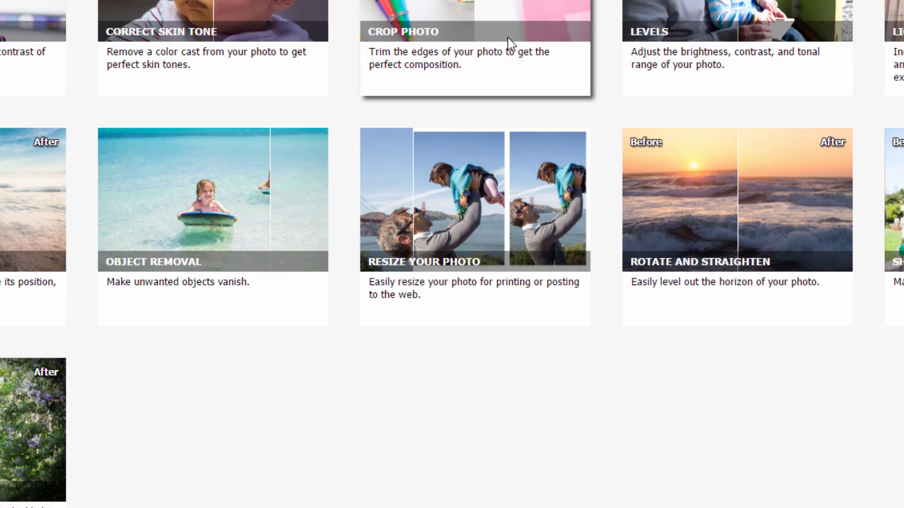
pyautogui.click(326, 61)
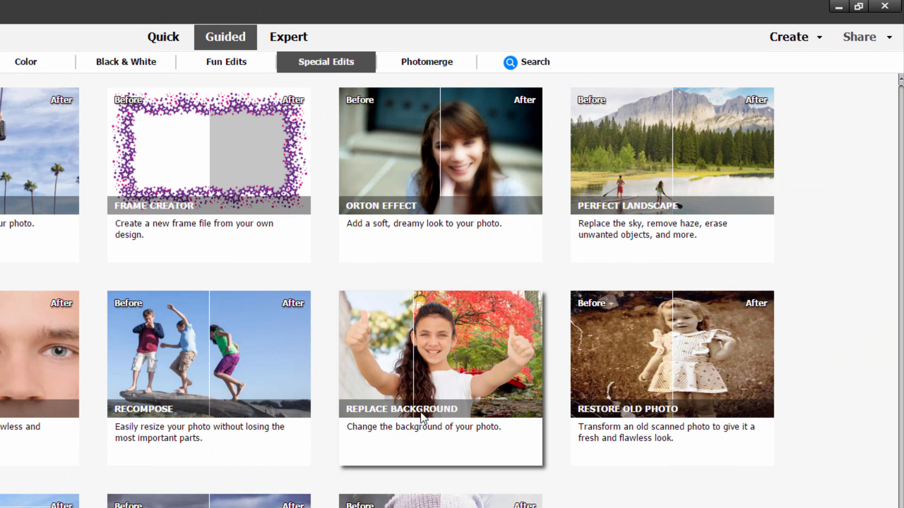
pyautogui.moveTo(537, 282)
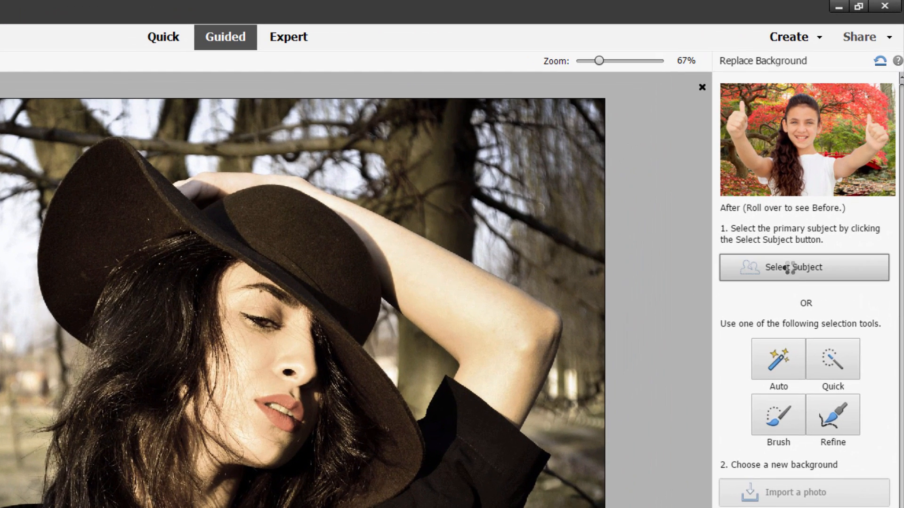
# Select the woman with Select Subject, then set Quick Selection to Subtract from selection.
pyautogui.click(803, 266)
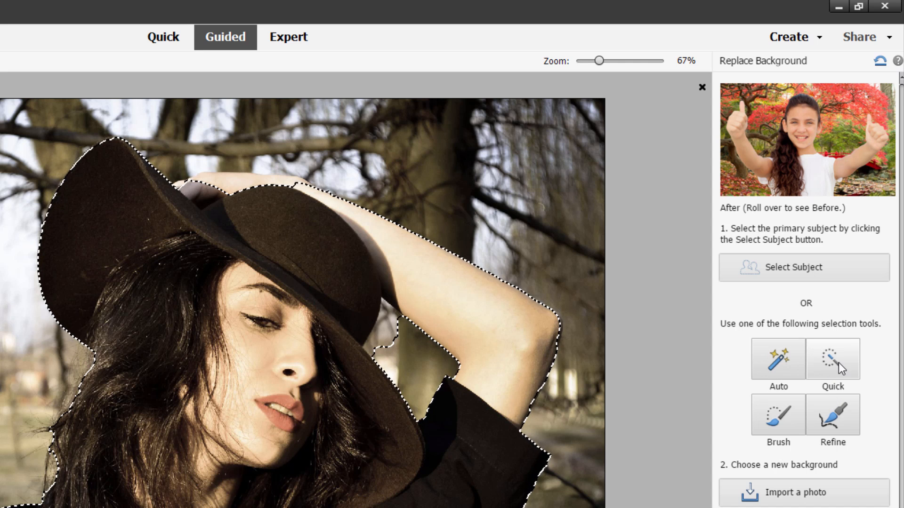
pyautogui.click(832, 359)
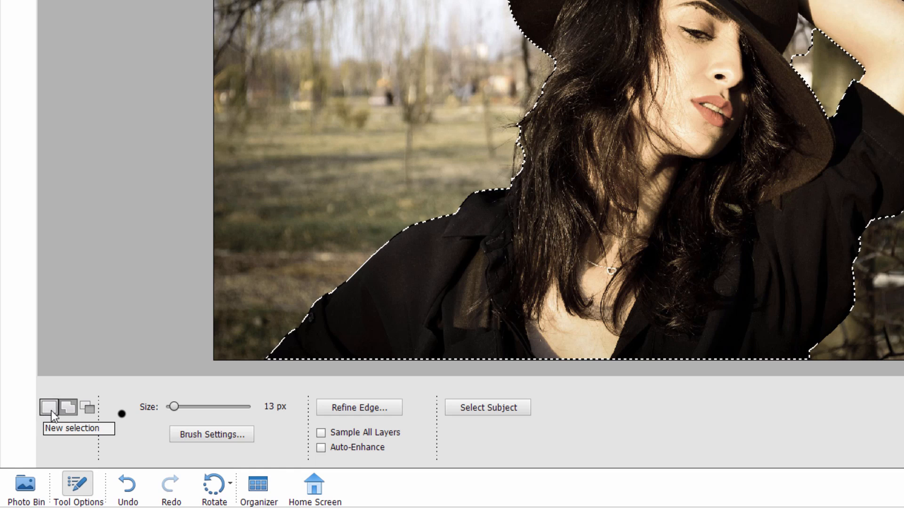
pyautogui.moveTo(88, 408)
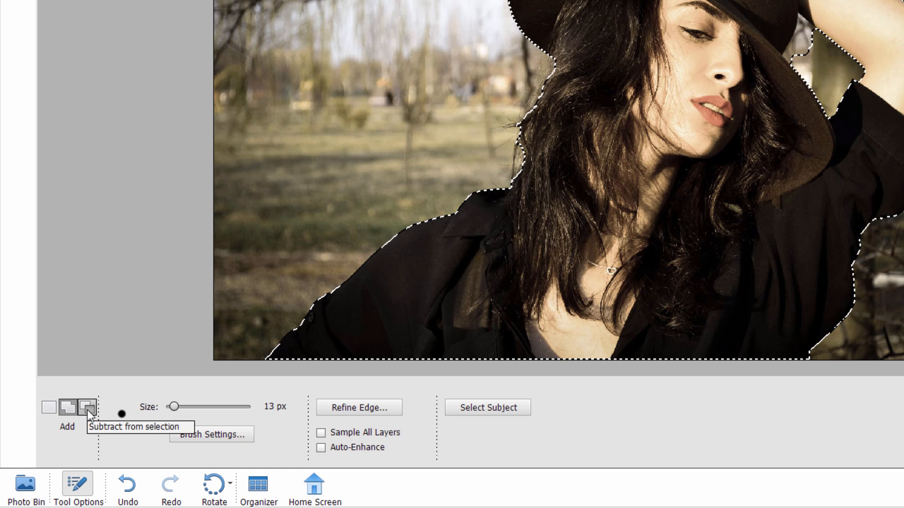
pyautogui.click(87, 408)
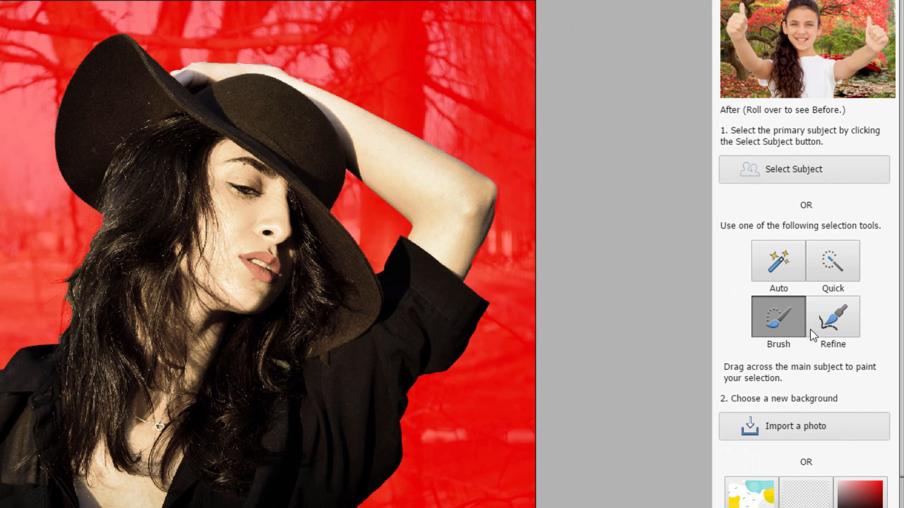
# Refine the hair and arm selection edges with a 65 px Refine Selection Brush.
pyautogui.click(832, 317)
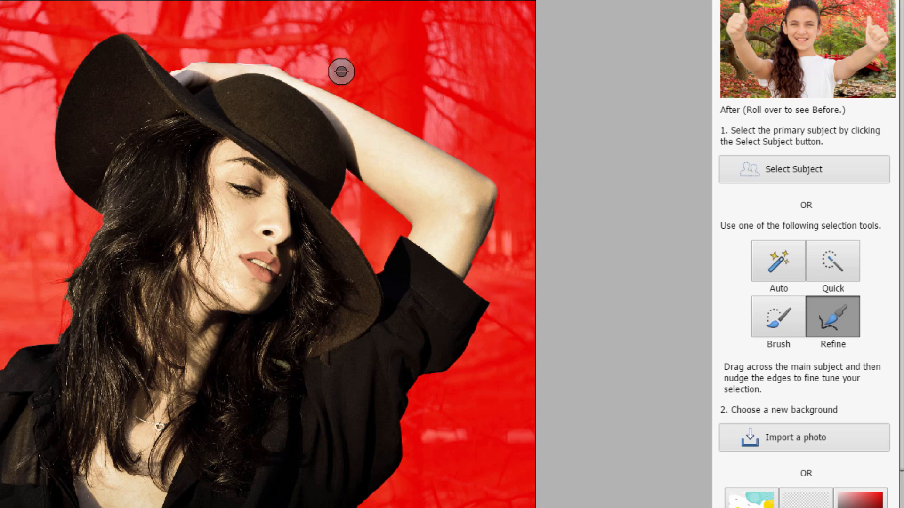
pyautogui.moveTo(249, 103)
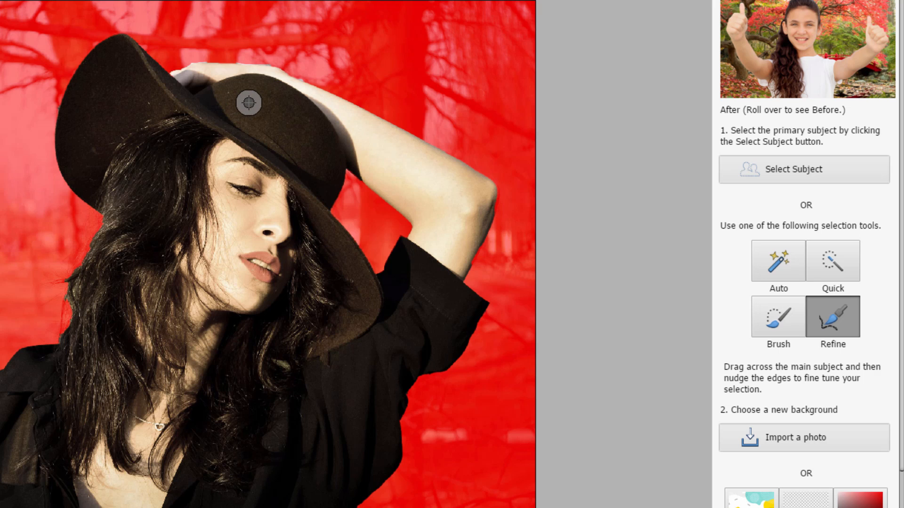
pyautogui.moveTo(243, 105)
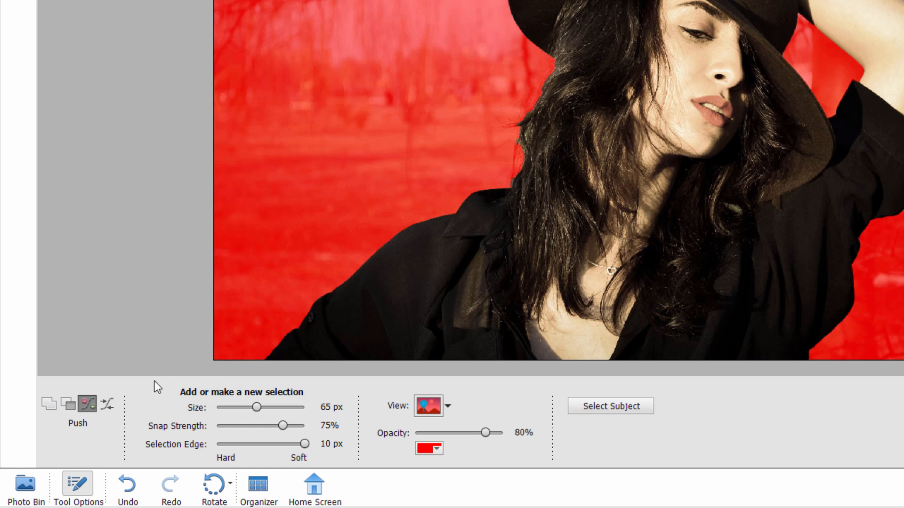
pyautogui.moveTo(251, 418)
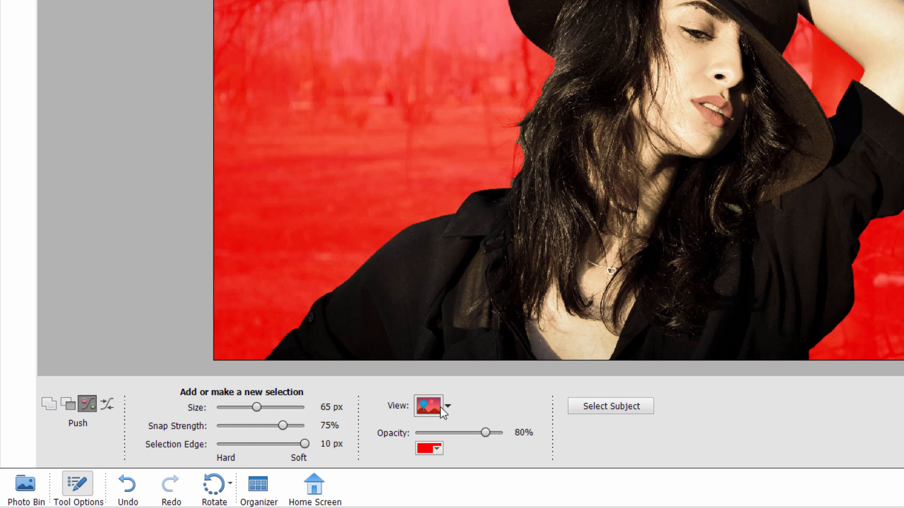
pyautogui.click(449, 406)
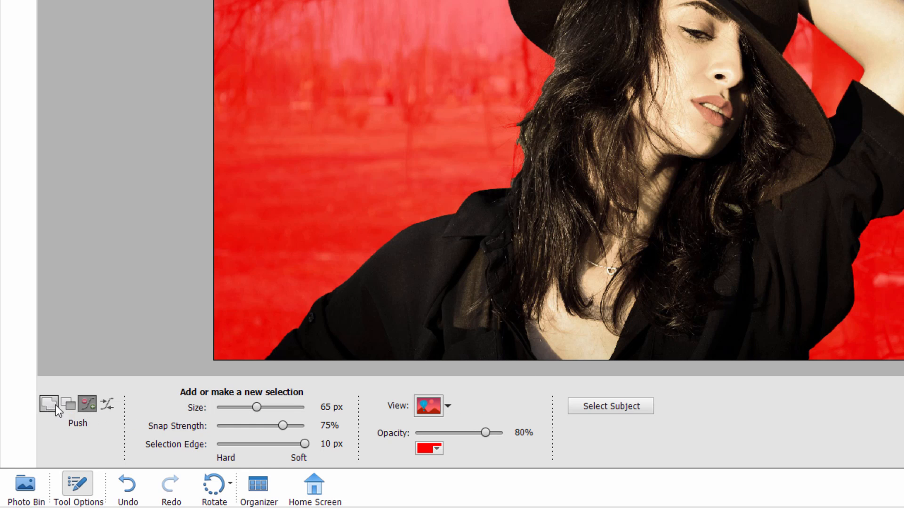
pyautogui.moveTo(69, 403)
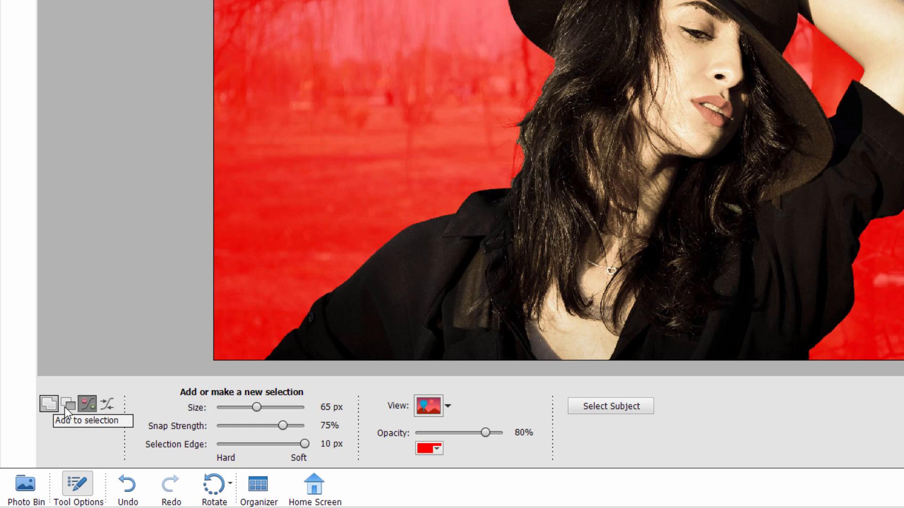
pyautogui.moveTo(88, 405)
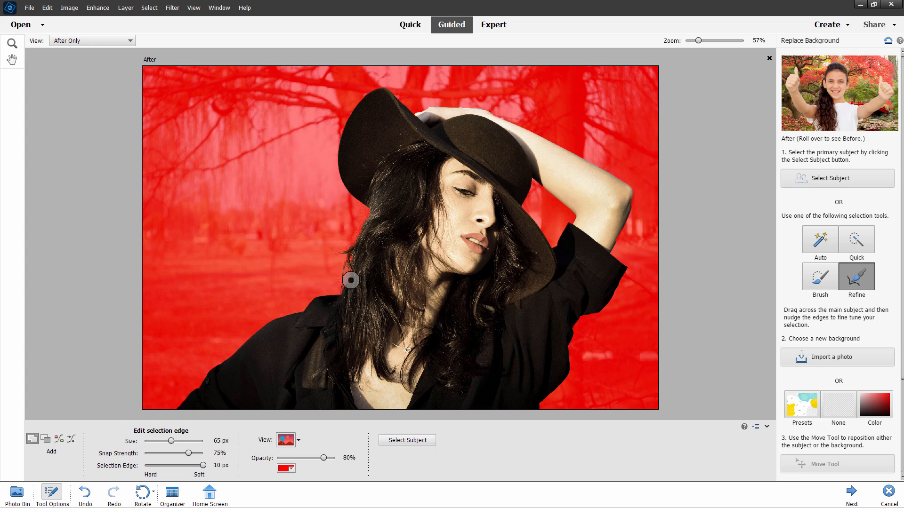
pyautogui.moveTo(337, 302)
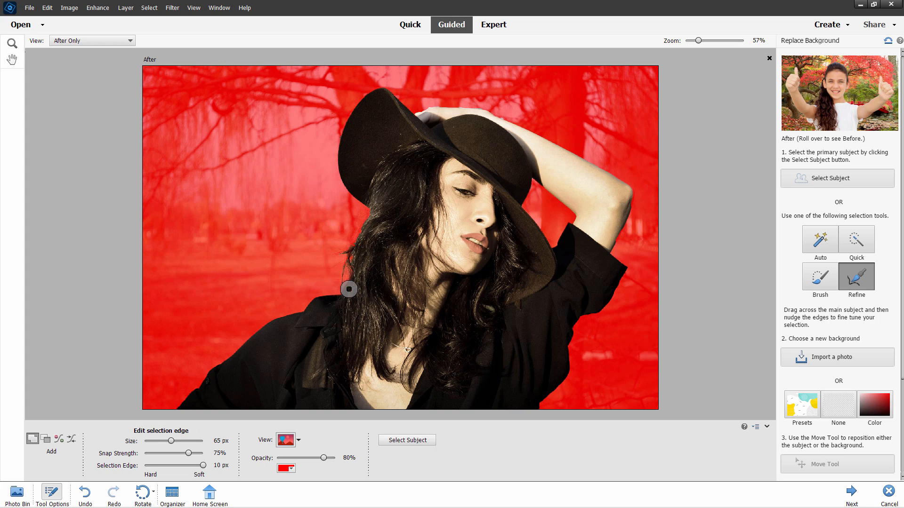
pyautogui.moveTo(344, 276)
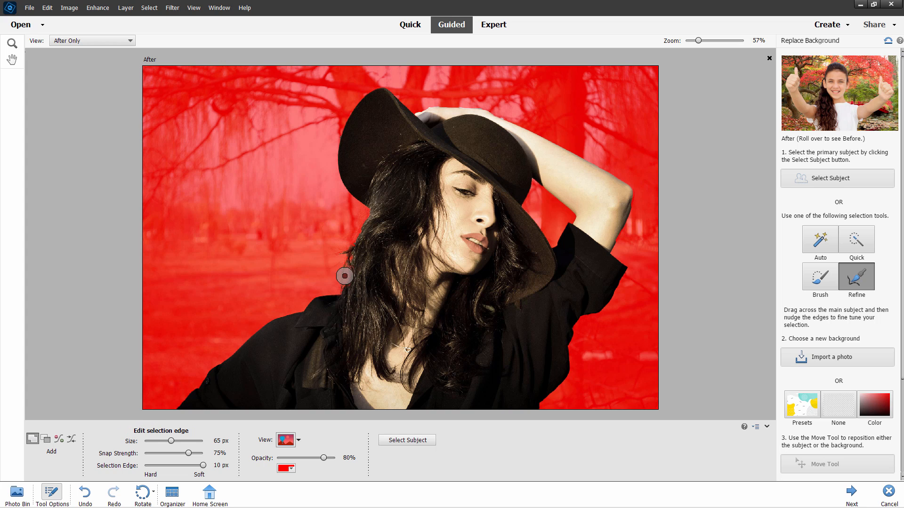
pyautogui.moveTo(362, 221)
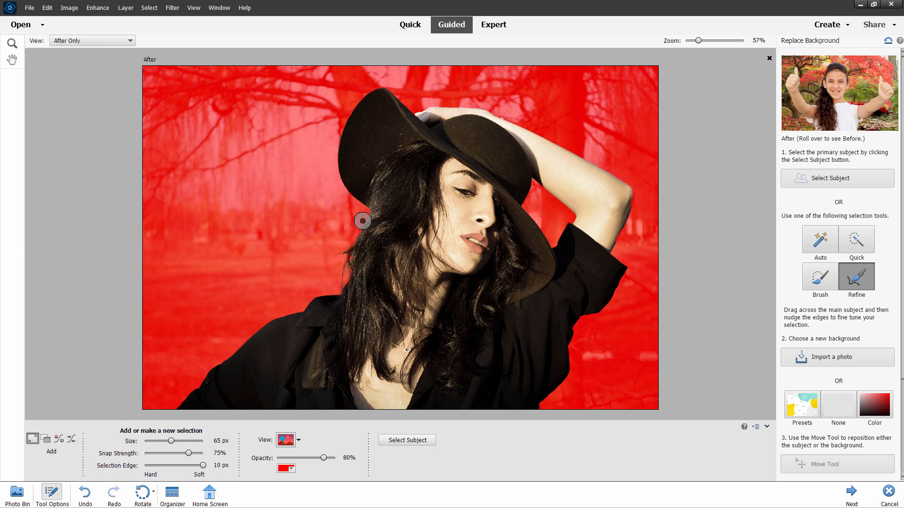
pyautogui.moveTo(655, 165)
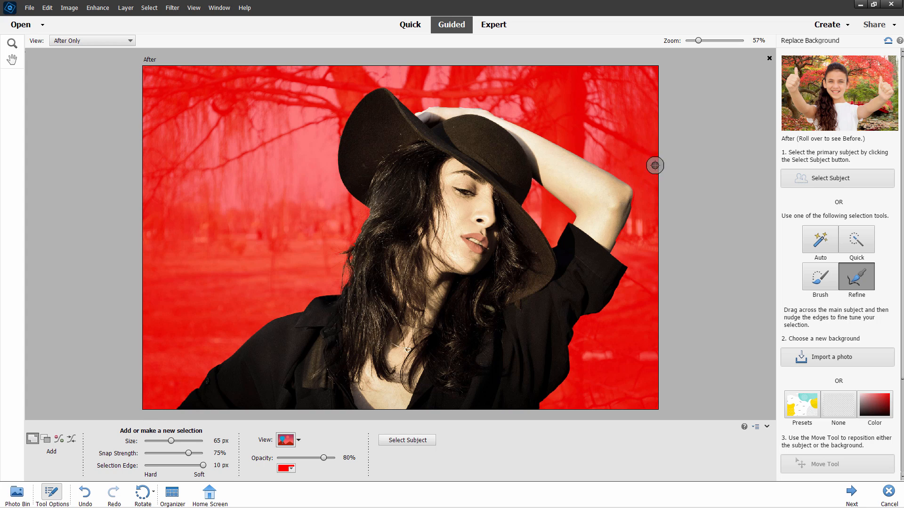
pyautogui.moveTo(417, 313)
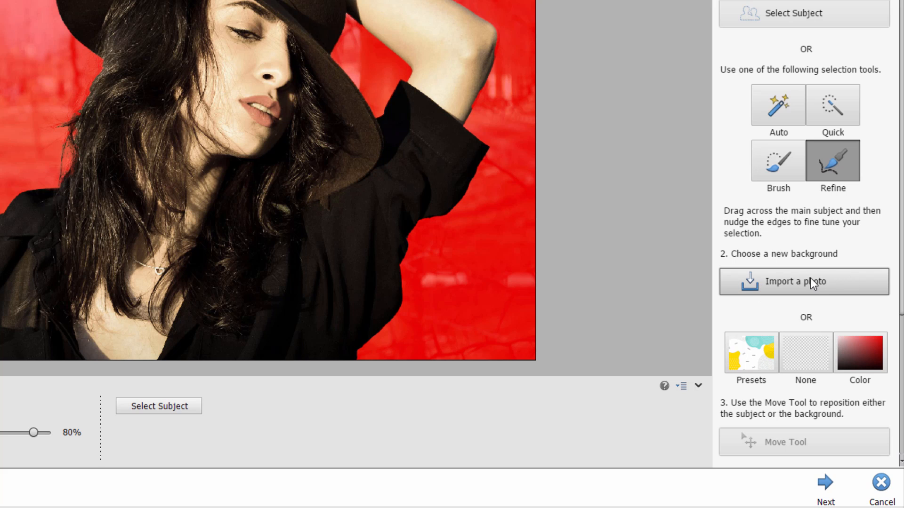
pyautogui.moveTo(791, 292)
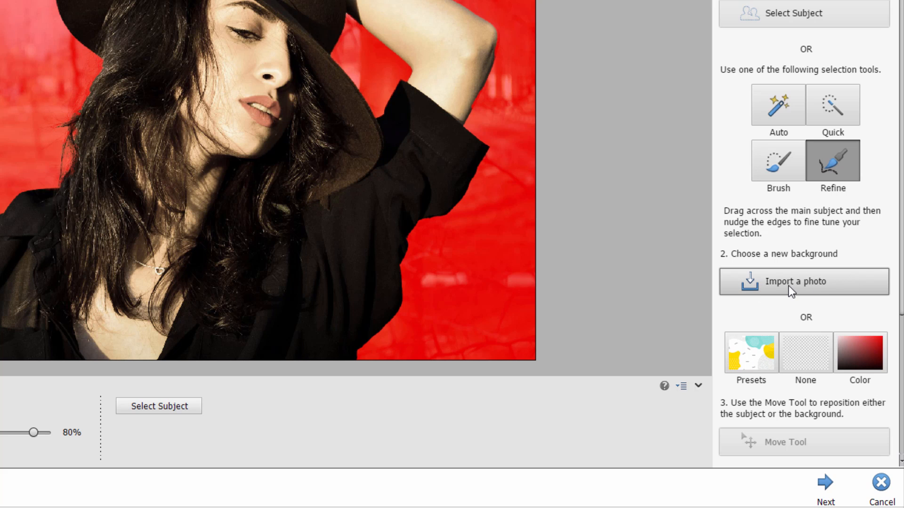
# Place fabric-2387463_1920.jpg as the new dark blue background behind the woman.
pyautogui.click(803, 282)
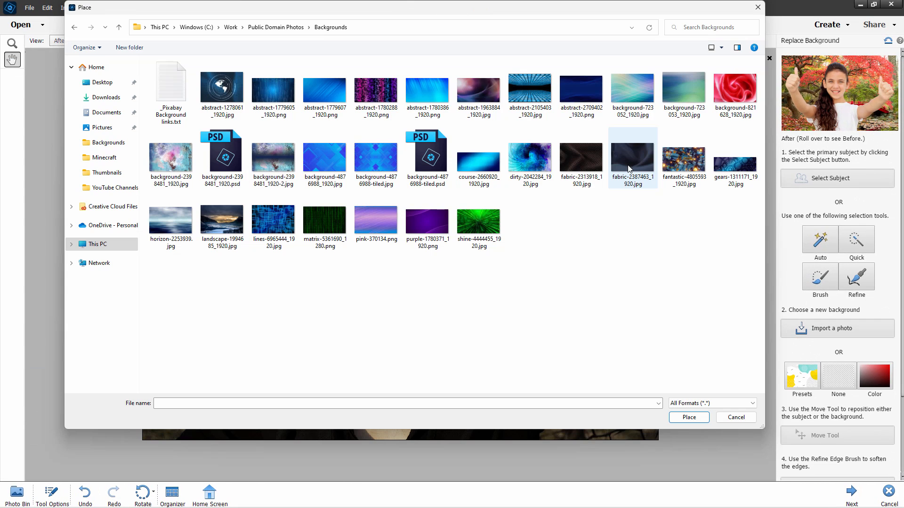
pyautogui.moveTo(632, 161)
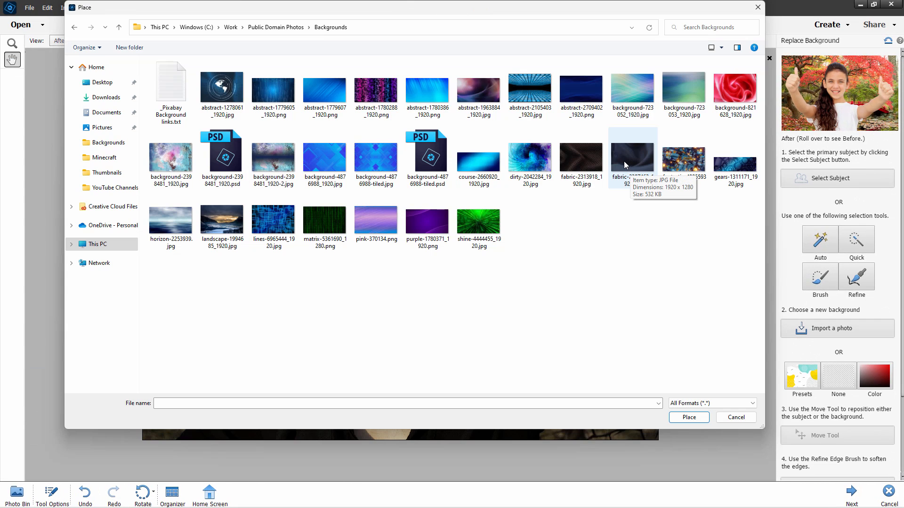
pyautogui.click(632, 159)
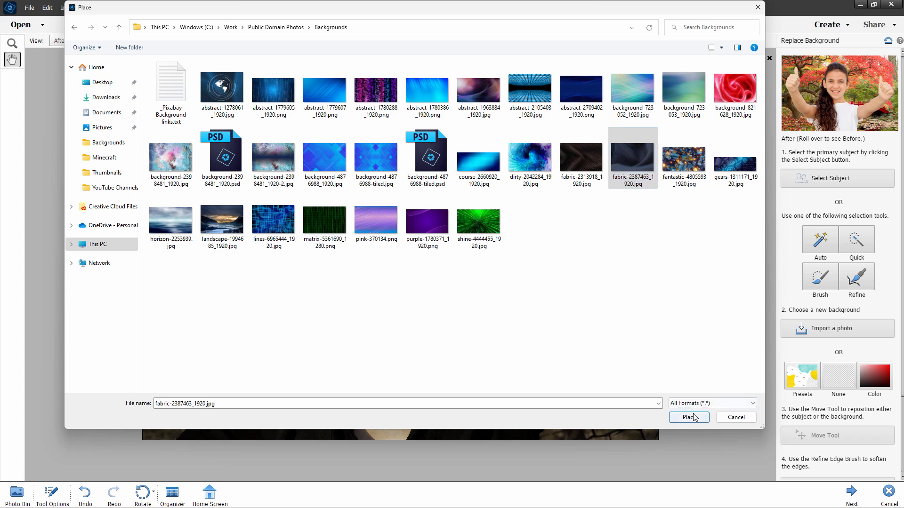
pyautogui.click(689, 418)
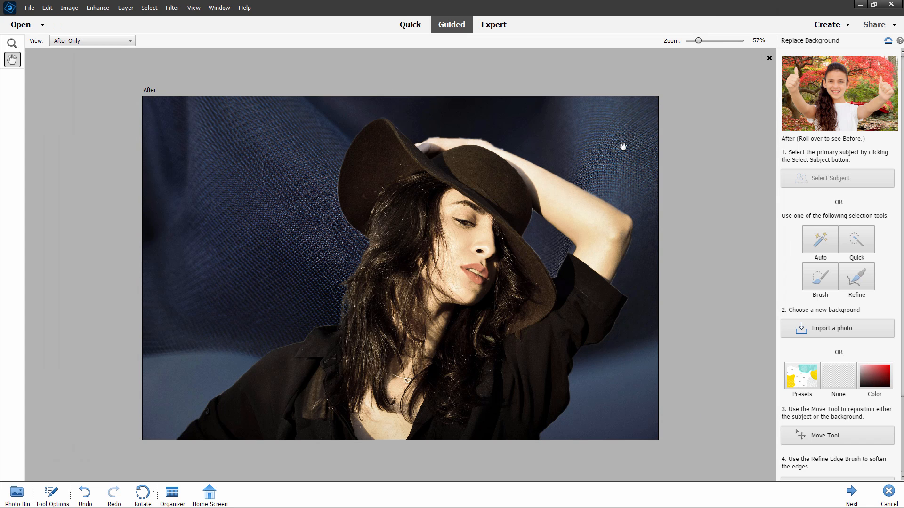
pyautogui.moveTo(257, 191)
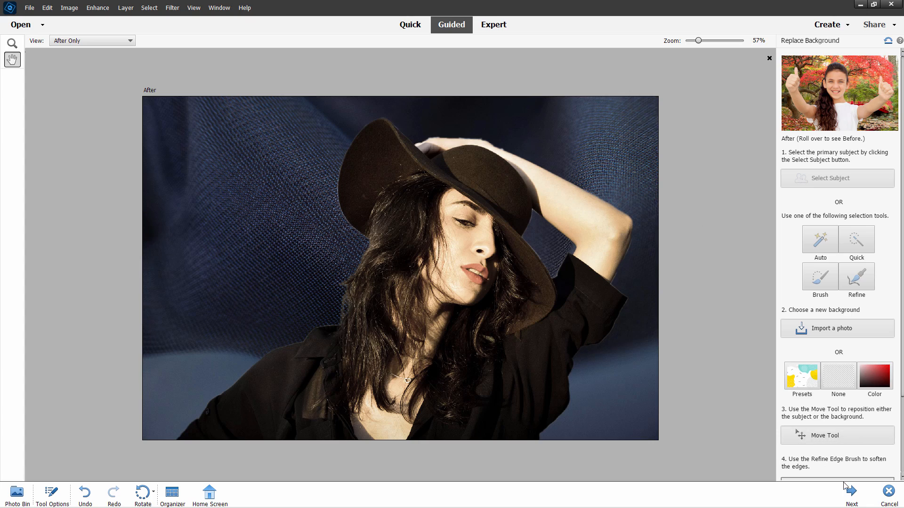
# Finish the guided edit and continue in Expert mode with masked woman, fabric and original layers.
pyautogui.click(850, 491)
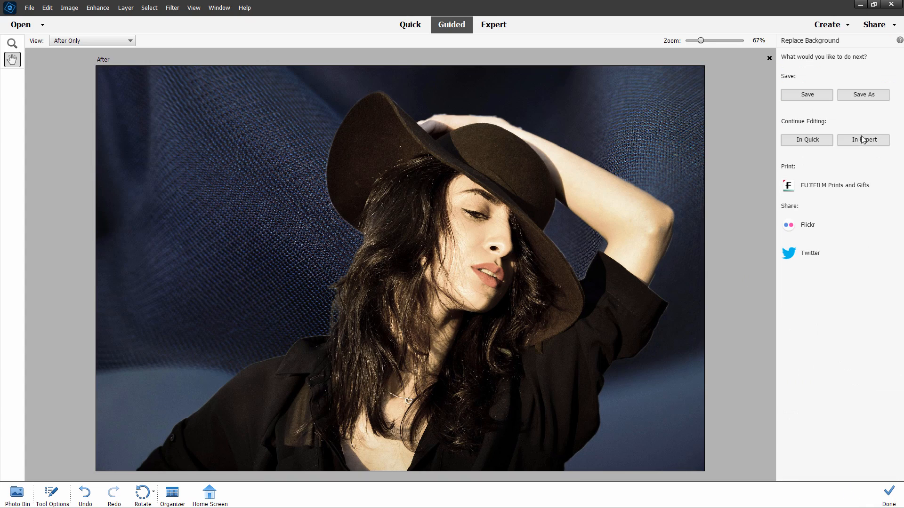
pyautogui.click(862, 141)
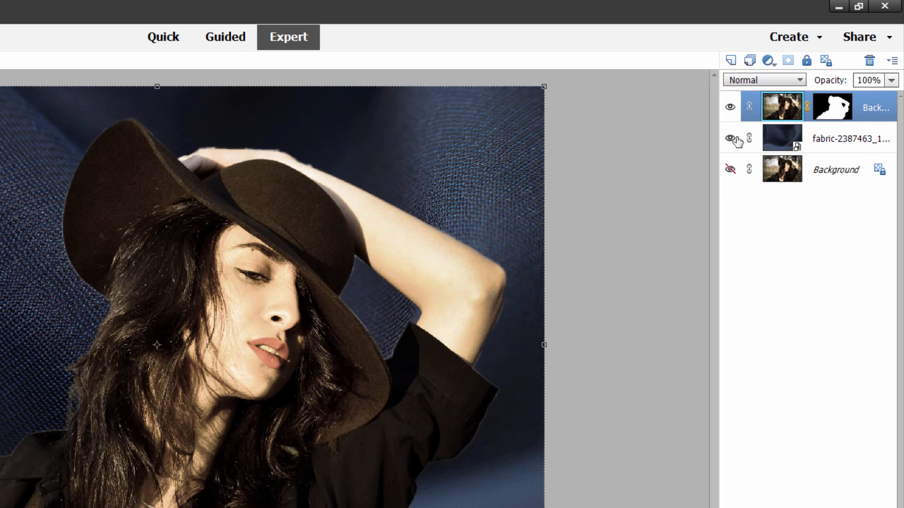
pyautogui.moveTo(748, 175)
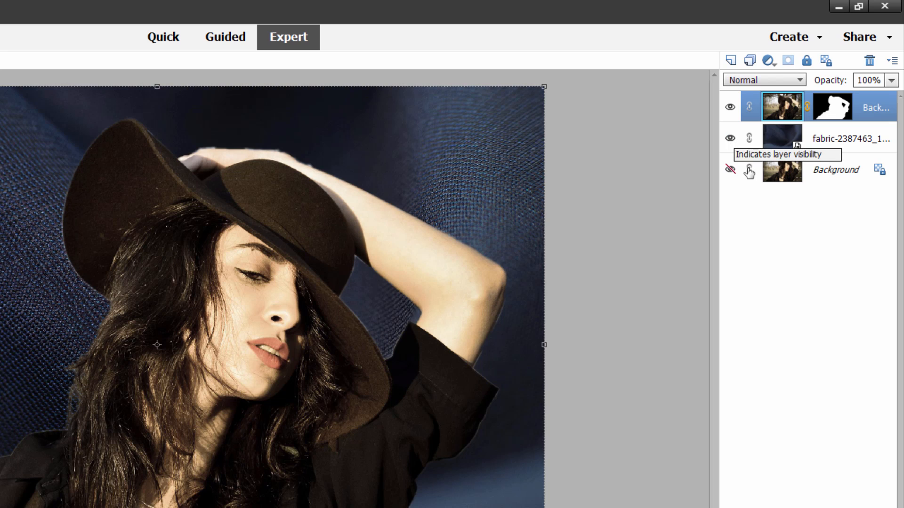
pyautogui.moveTo(816, 180)
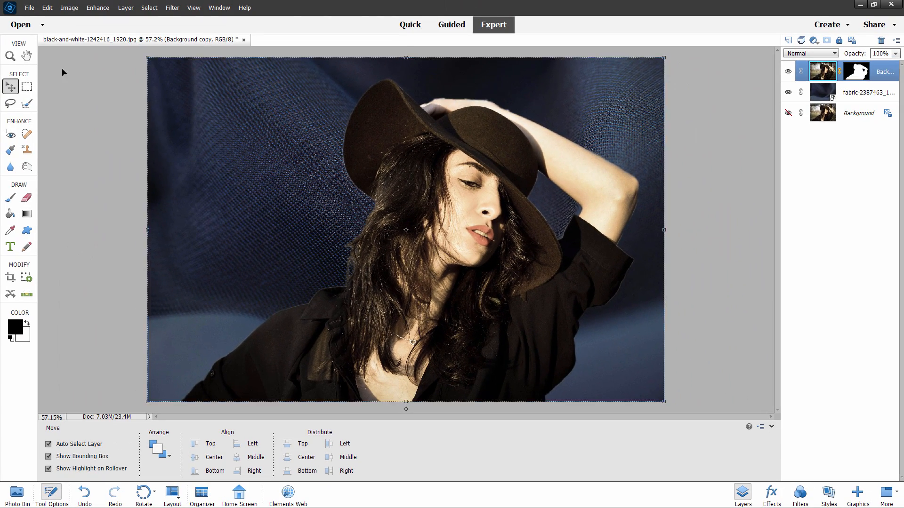
# Zoom to 200% on the hat's top edge and target Background copy's layer mask.
pyautogui.click(10, 56)
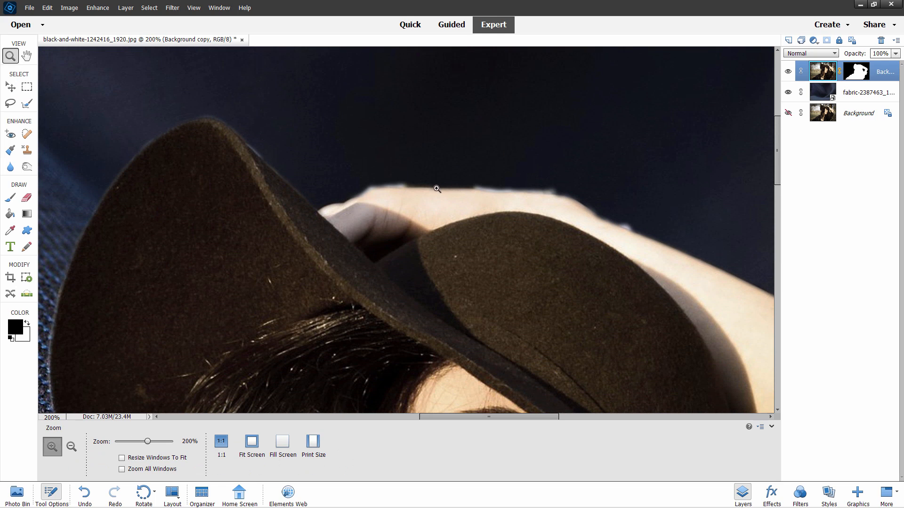
pyautogui.click(855, 71)
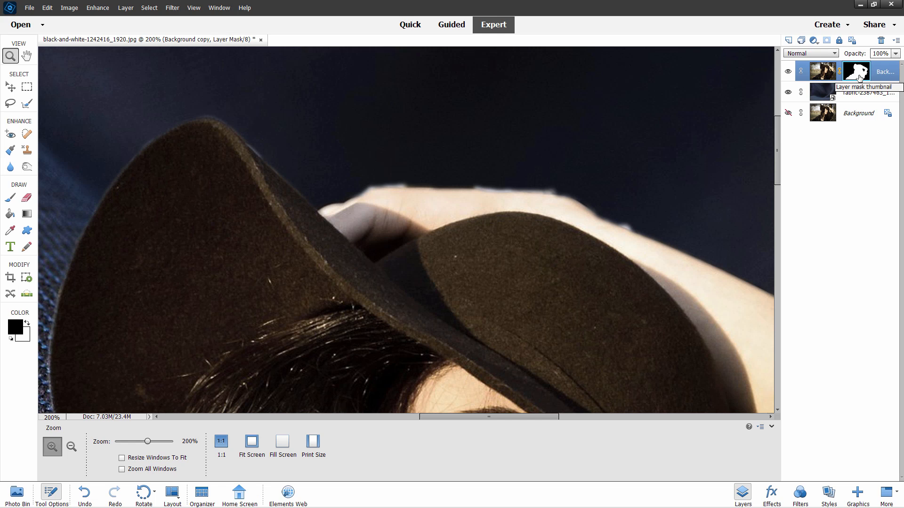
pyautogui.moveTo(796, 128)
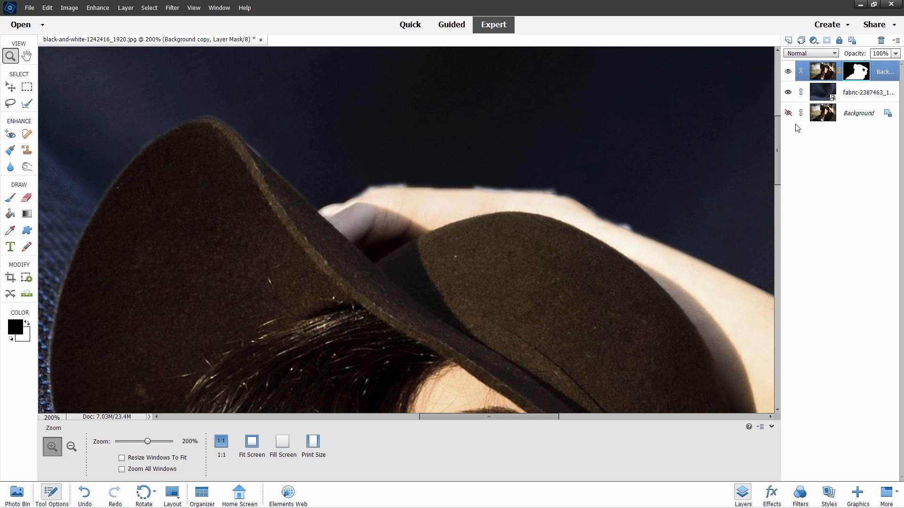
pyautogui.moveTo(15, 334)
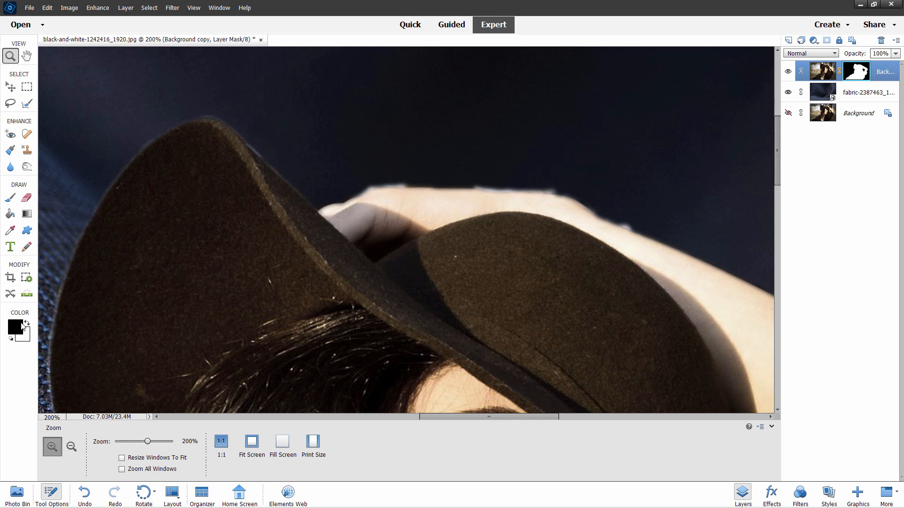
# Load a black 13 px brush for painting on the portrait's mask.
pyautogui.click(10, 198)
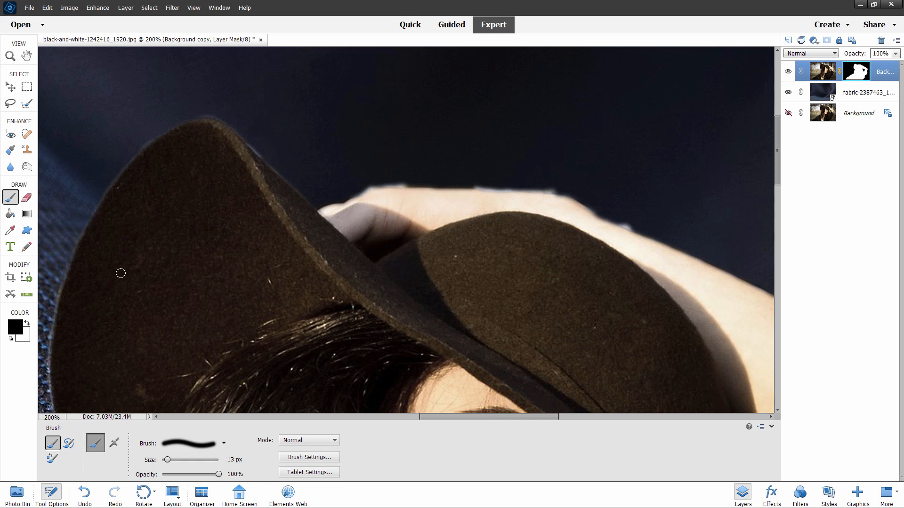
pyautogui.moveTo(15, 327)
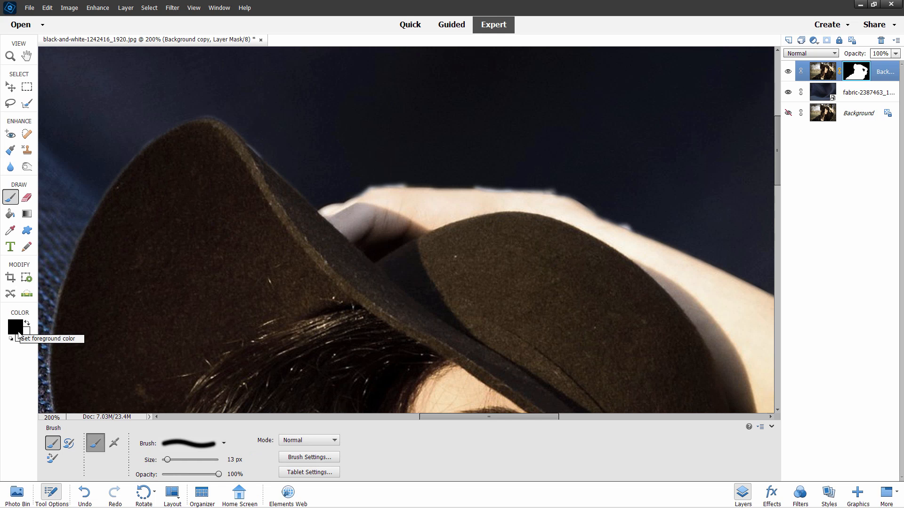
pyautogui.moveTo(10, 212)
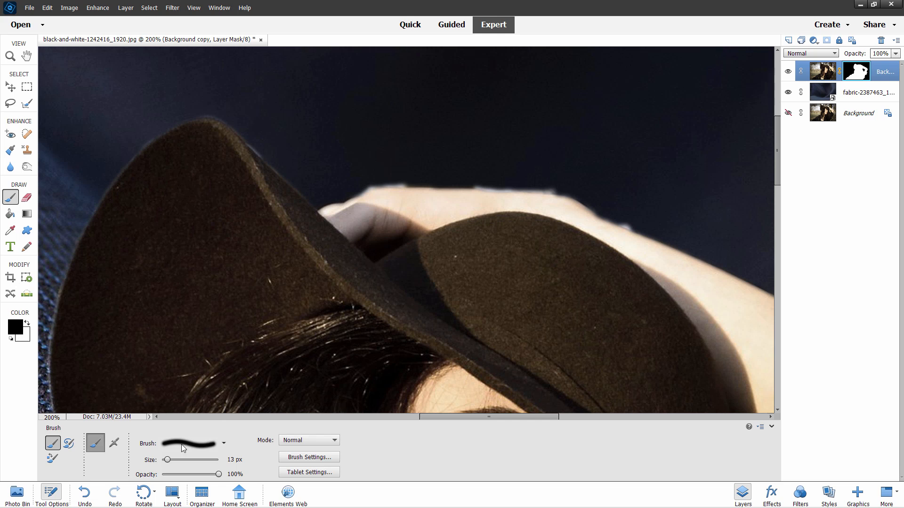
pyautogui.moveTo(391, 172)
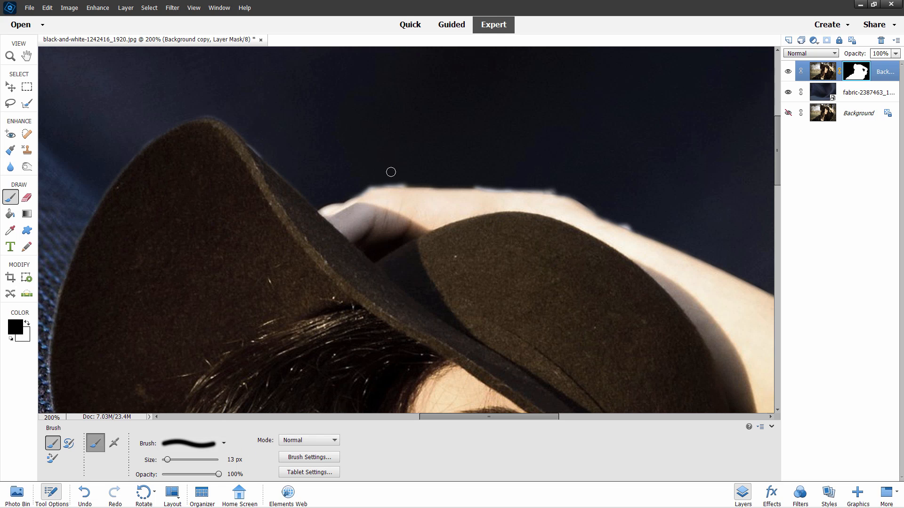
pyautogui.moveTo(399, 178)
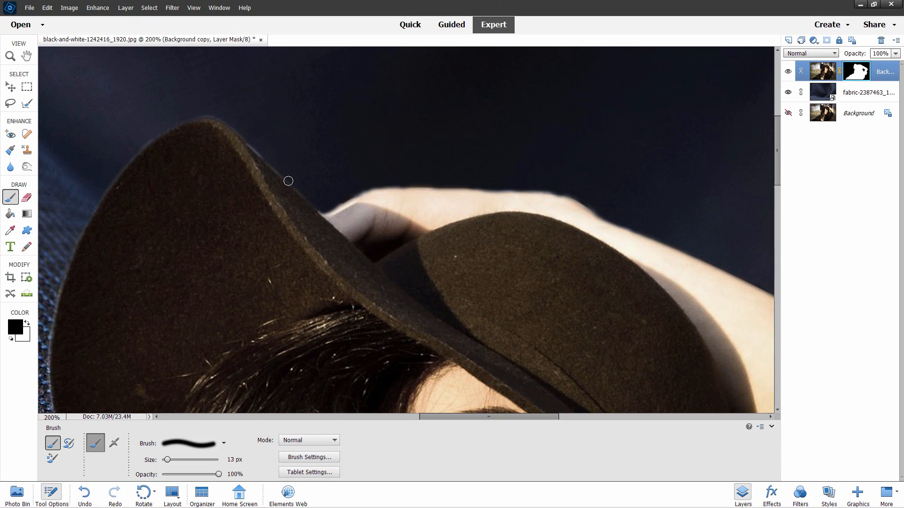
pyautogui.moveTo(112, 216)
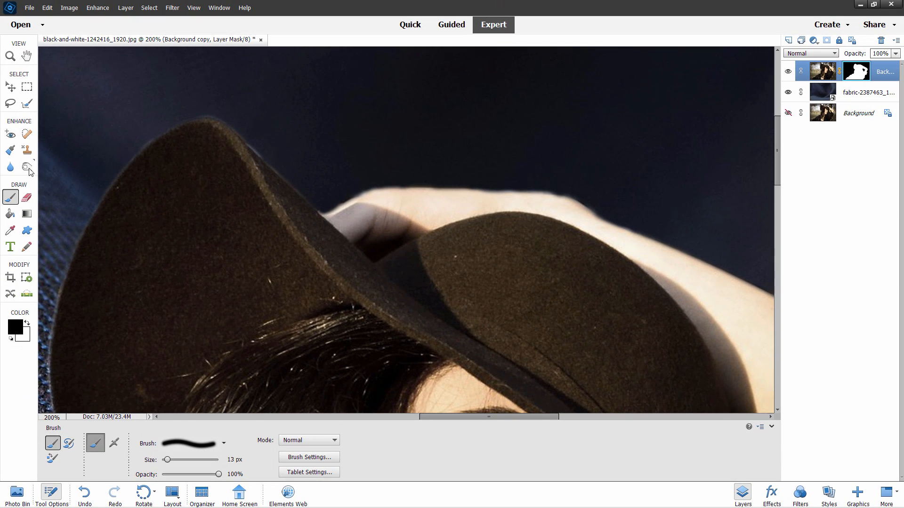
# Burn the bright hat, shoulder and arm edges using midtones, 25 px, 50% exposure.
pyautogui.click(27, 167)
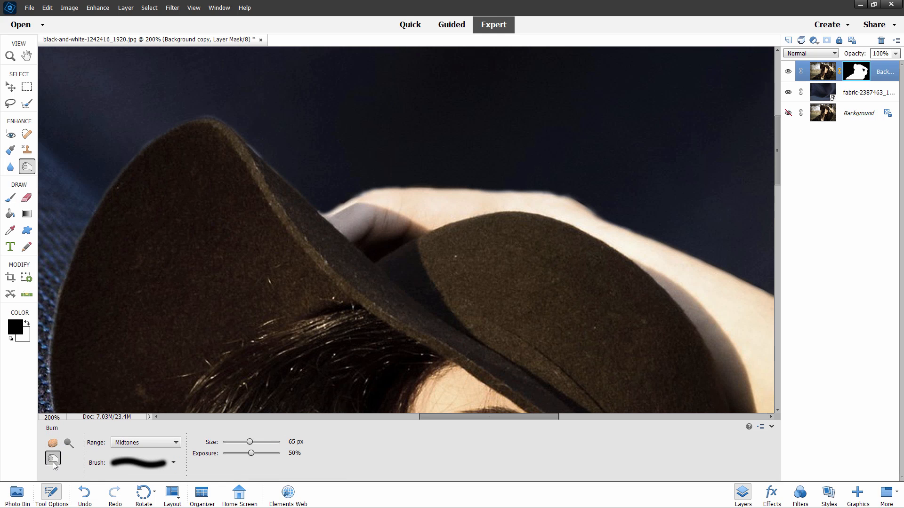
pyautogui.moveTo(886, 90)
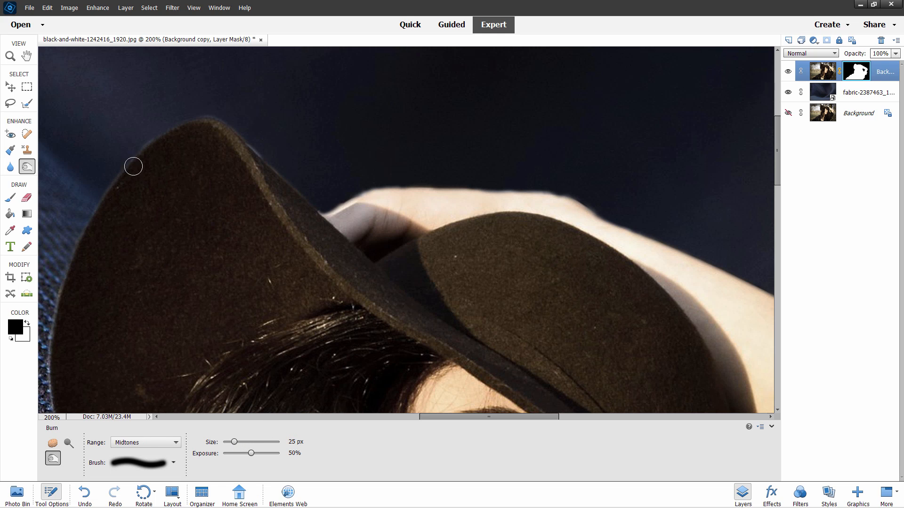
pyautogui.moveTo(222, 120)
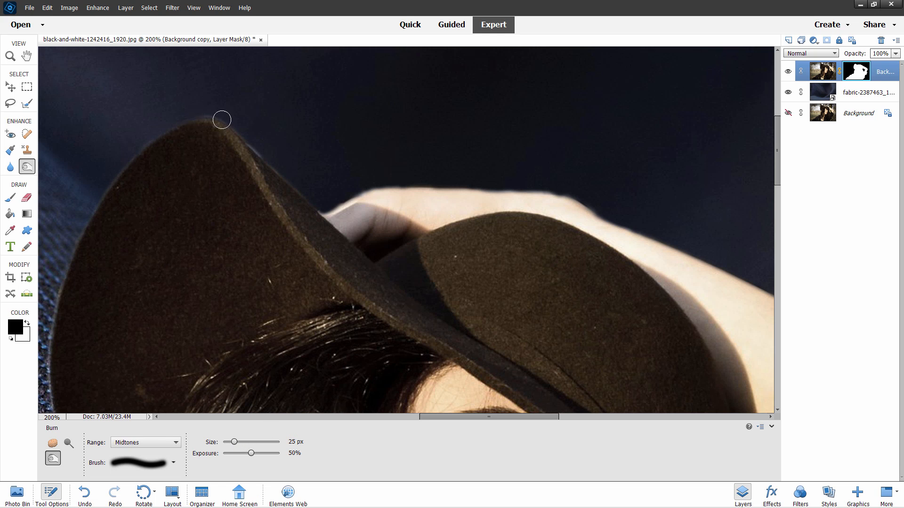
pyautogui.moveTo(244, 142)
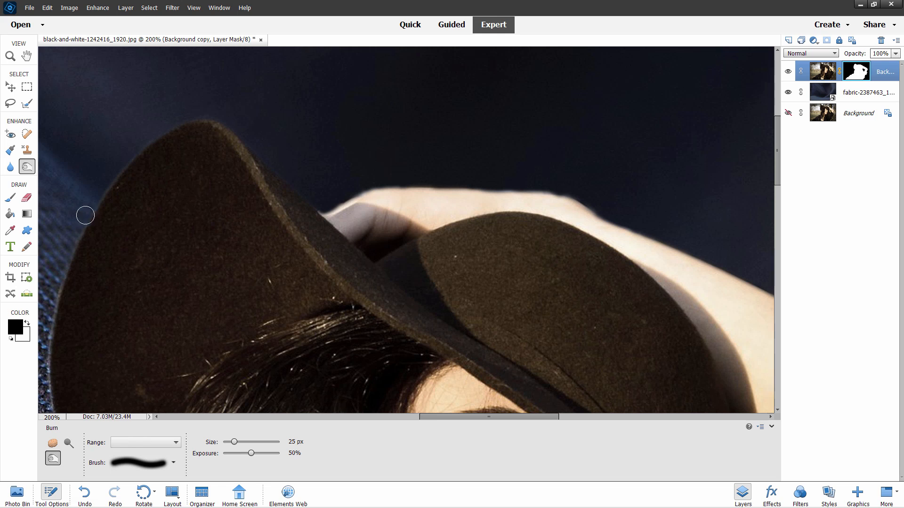
pyautogui.click(146, 442)
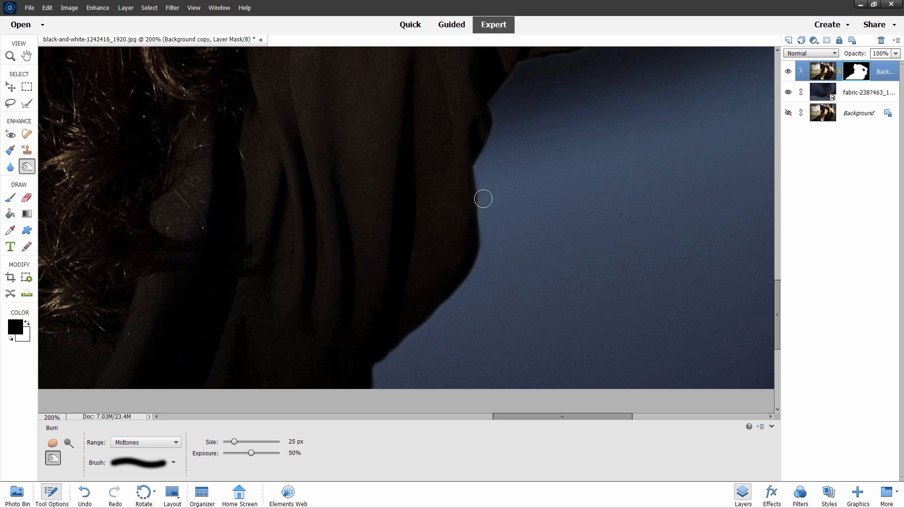
pyautogui.moveTo(480, 160)
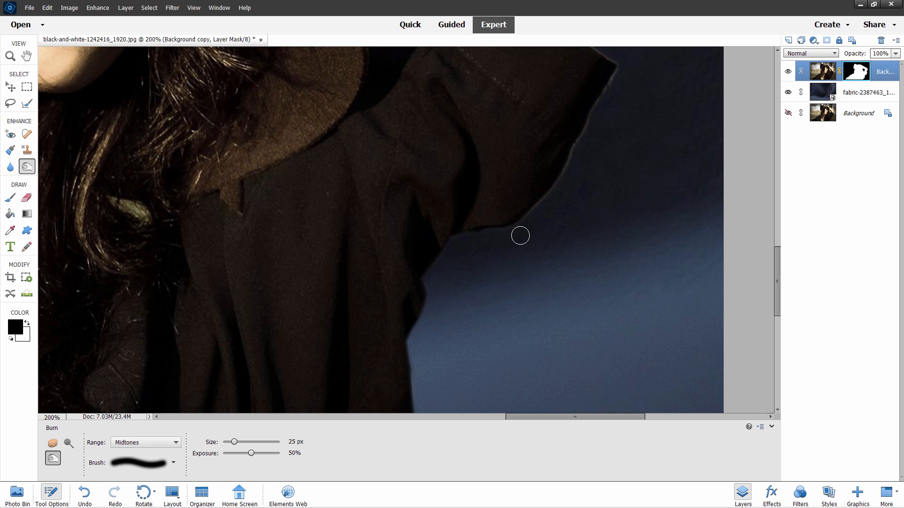
pyautogui.moveTo(573, 152)
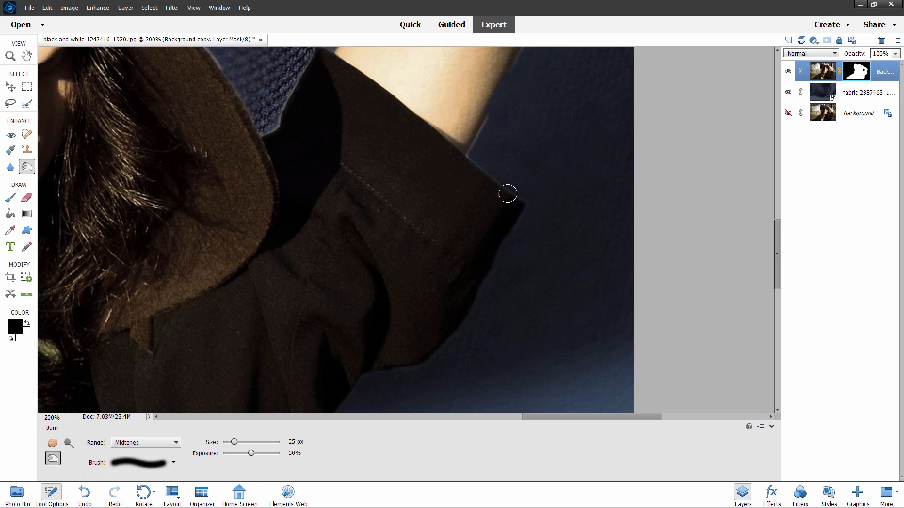
pyautogui.moveTo(488, 137)
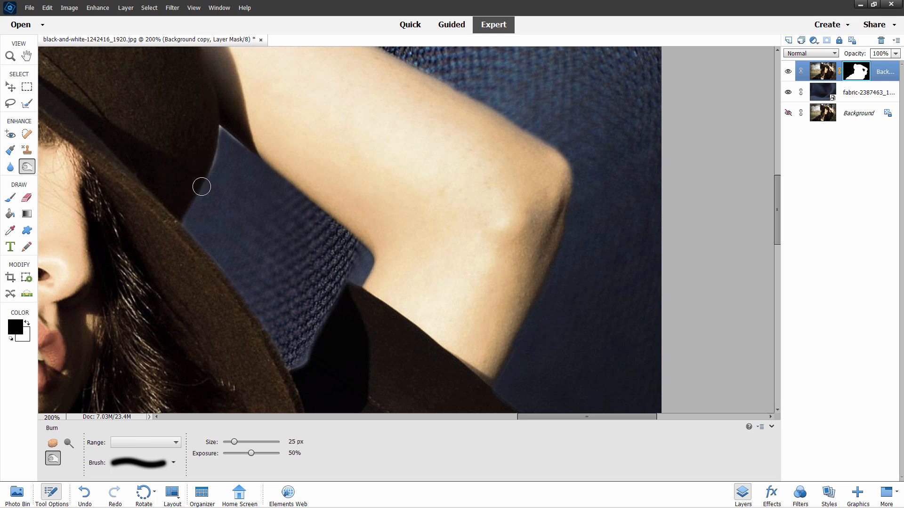
pyautogui.click(146, 442)
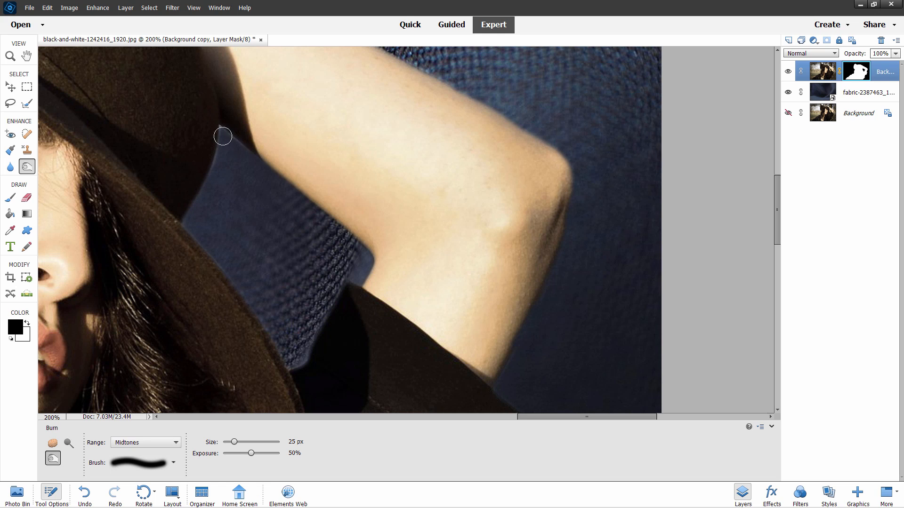
pyautogui.moveTo(218, 133)
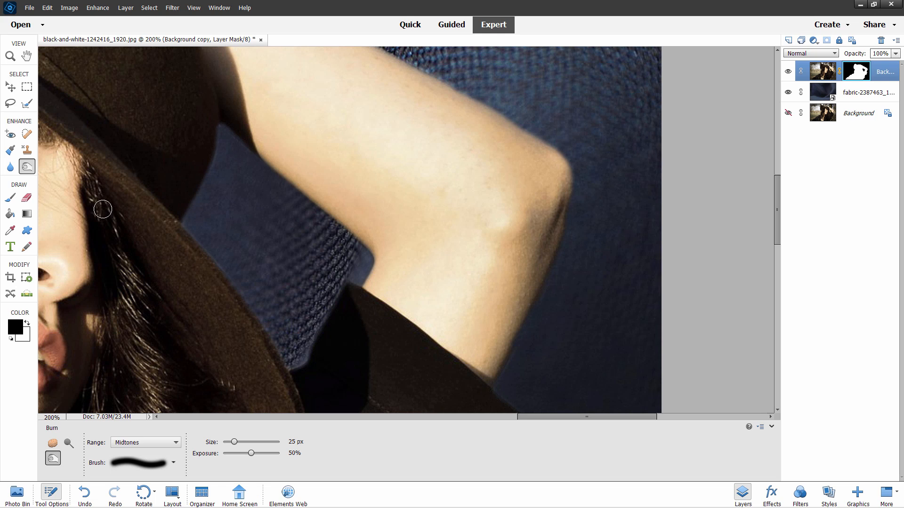
# Fit the whole composite to the window and select the fabric backdrop layer.
pyautogui.click(9, 56)
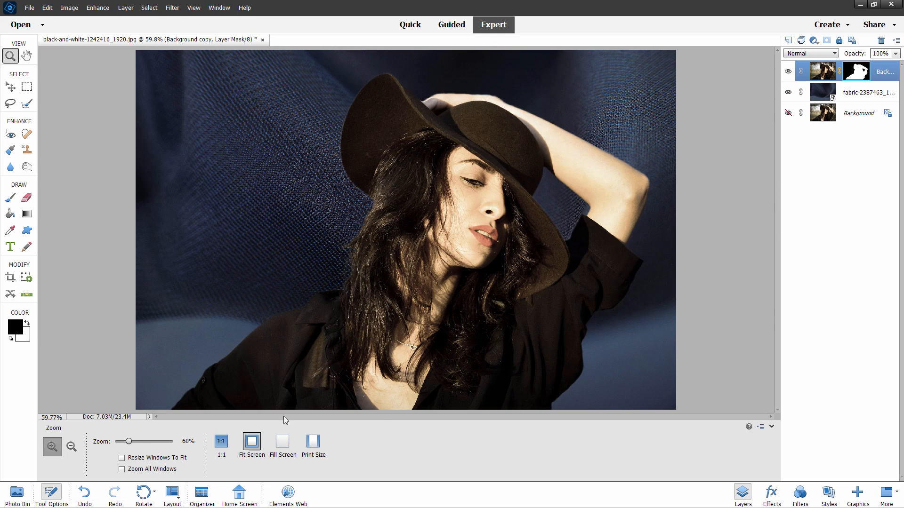
pyautogui.click(10, 87)
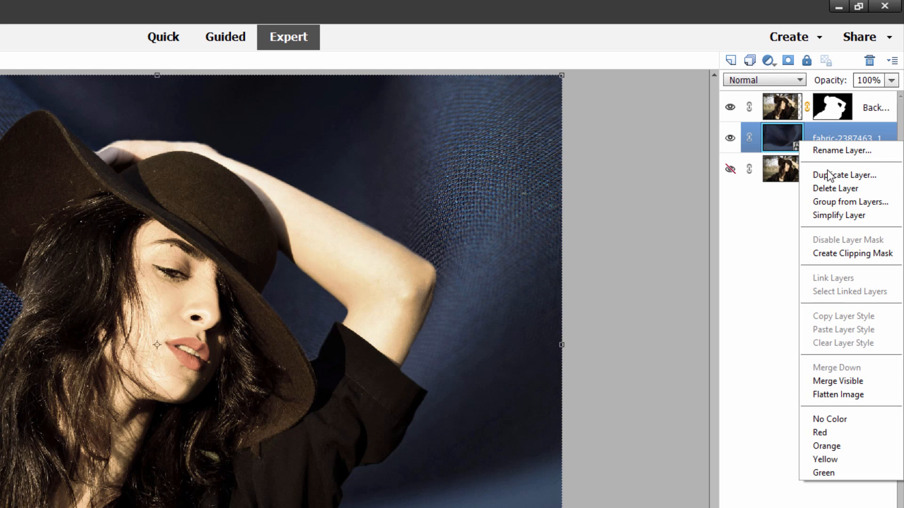
# Duplicate the fabric layer, hide the original, and apply a 6.6 px Gaussian Blur to the copy.
pyautogui.click(845, 174)
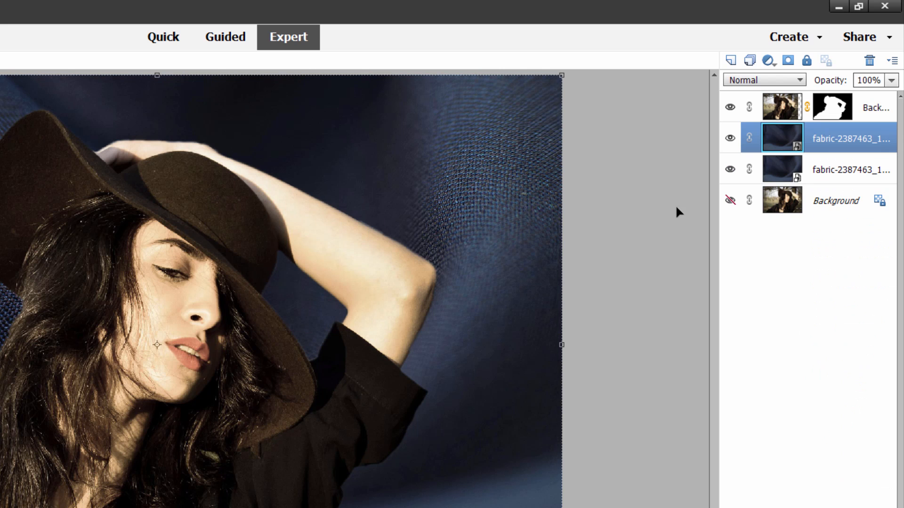
pyautogui.click(729, 169)
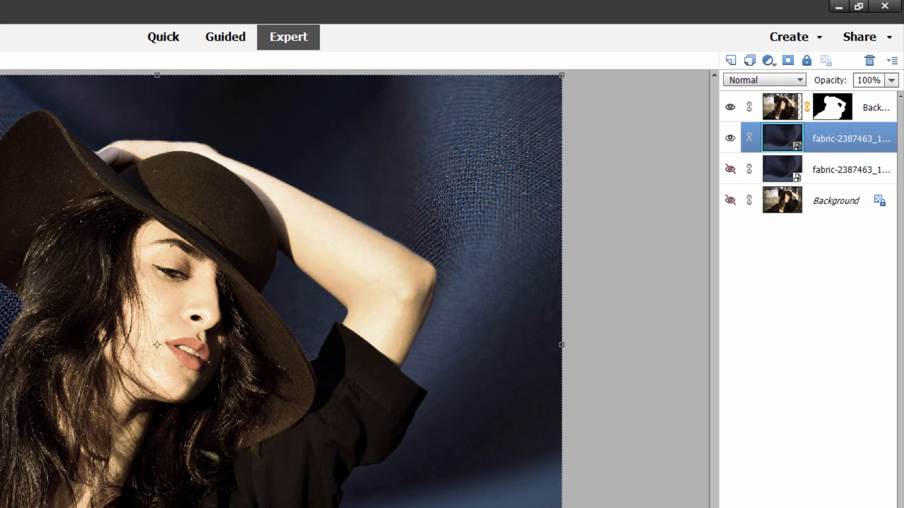
pyautogui.moveTo(802, 173)
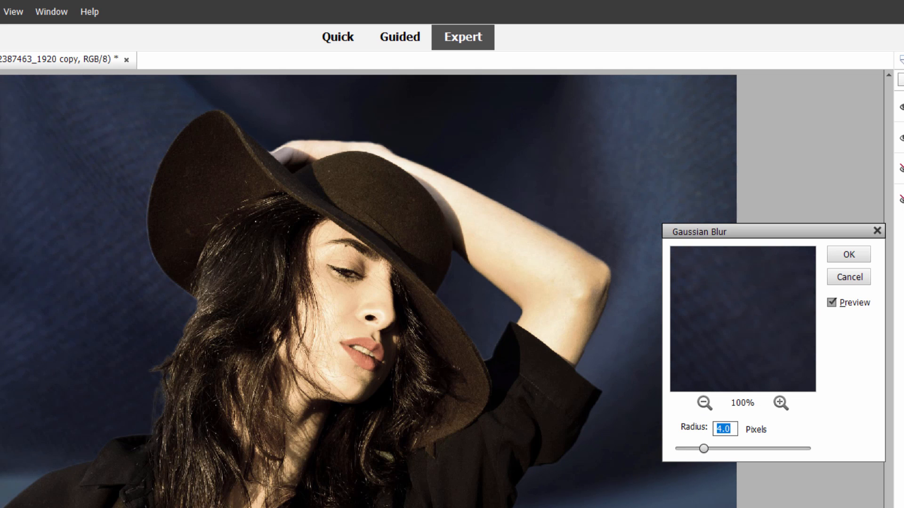
pyautogui.moveTo(752, 275)
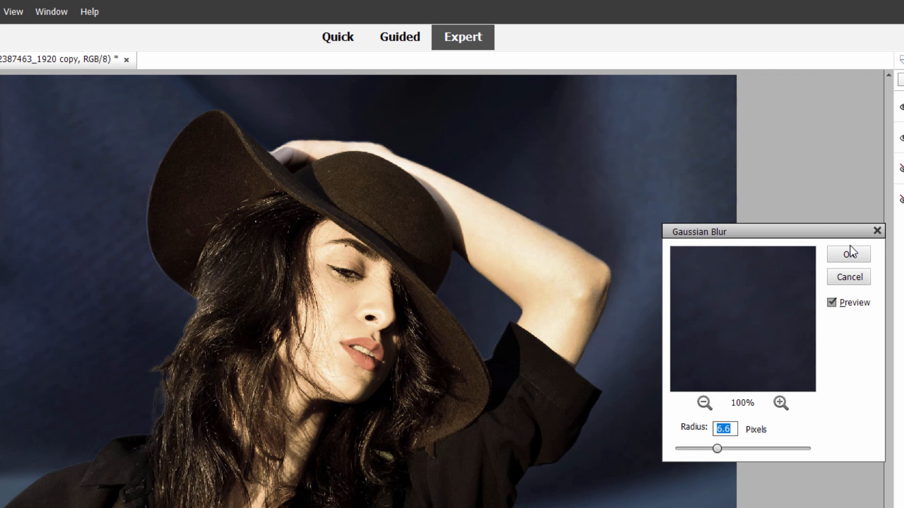
pyautogui.click(847, 253)
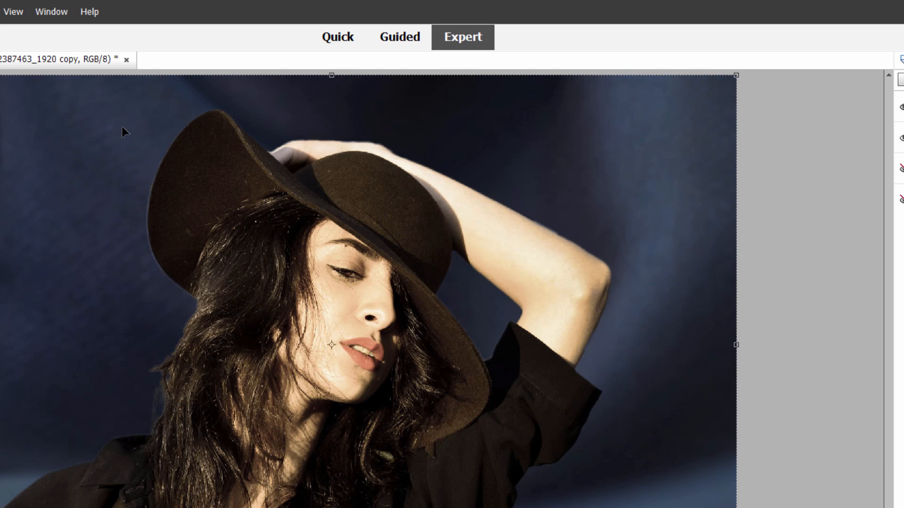
pyautogui.moveTo(33, 275)
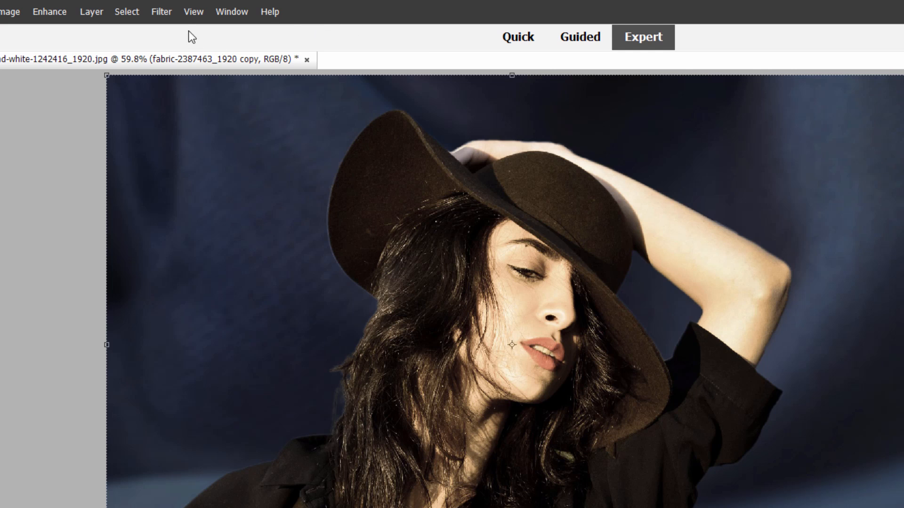
# Apply Correct Camera Distortion twice with Vignette Amount -100 to darken the backdrop corners.
pyautogui.click(162, 11)
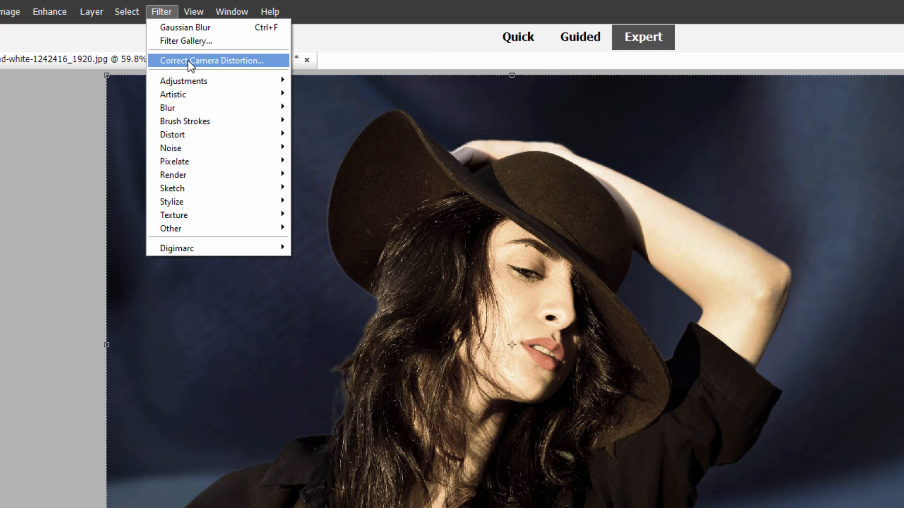
pyautogui.click(213, 60)
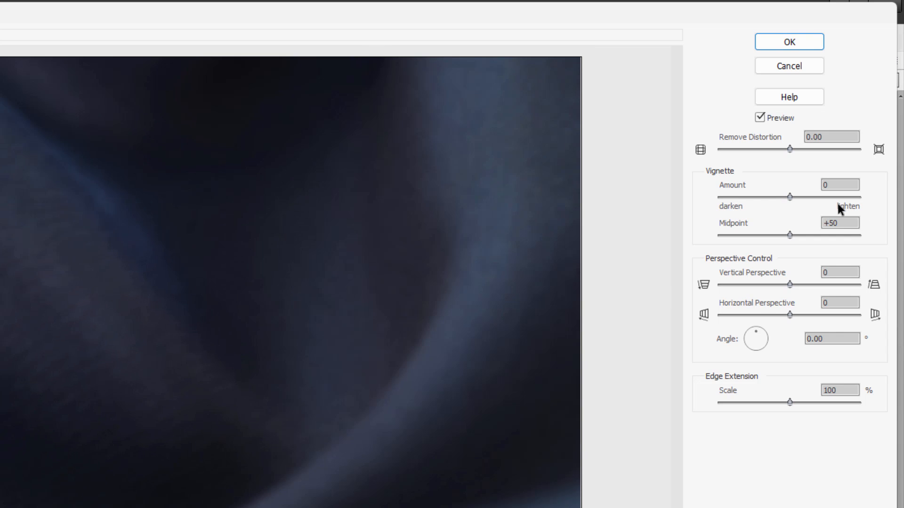
pyautogui.moveTo(714, 206)
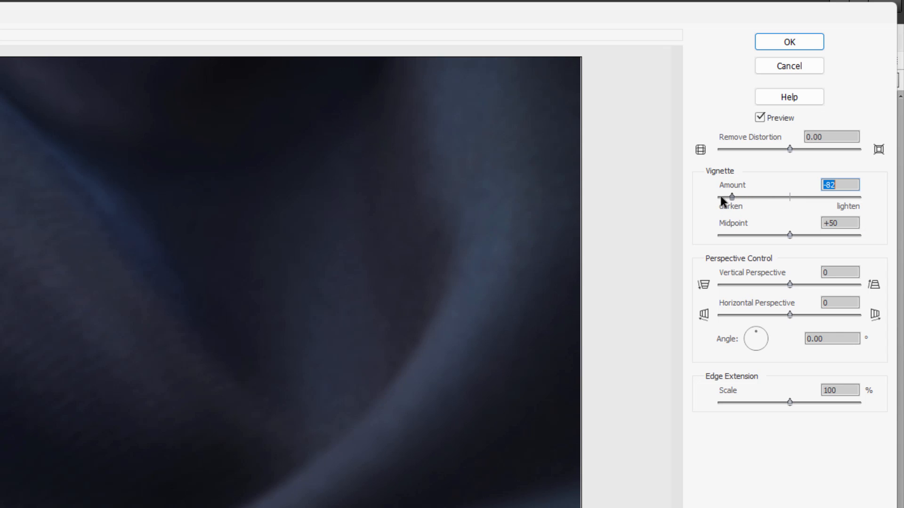
pyautogui.click(788, 42)
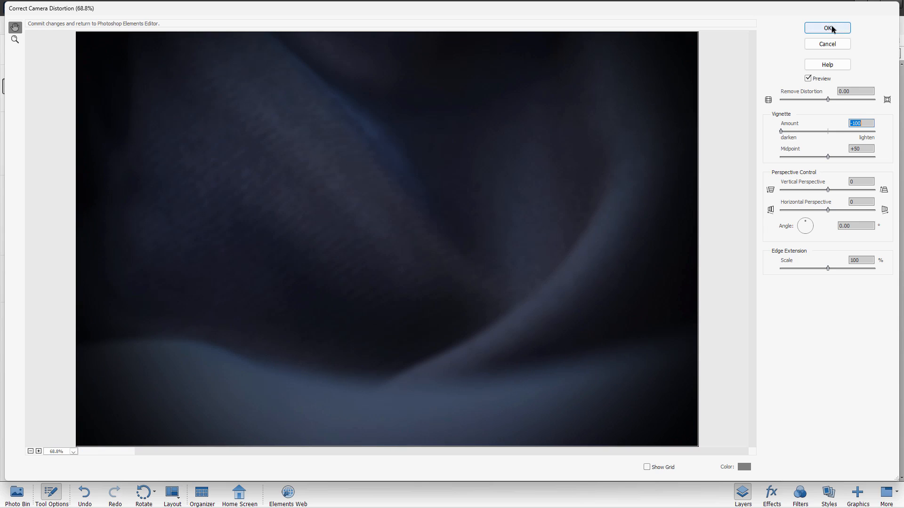
pyautogui.click(826, 28)
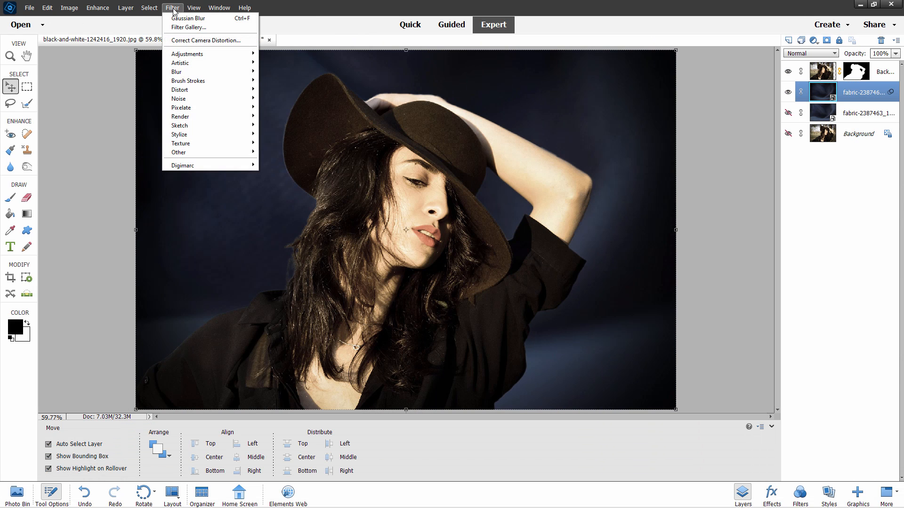
pyautogui.click(206, 41)
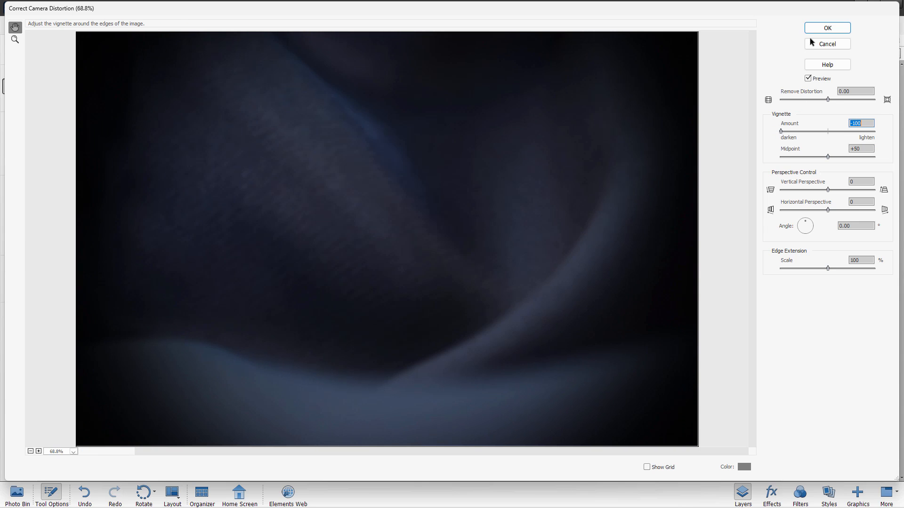
pyautogui.click(827, 28)
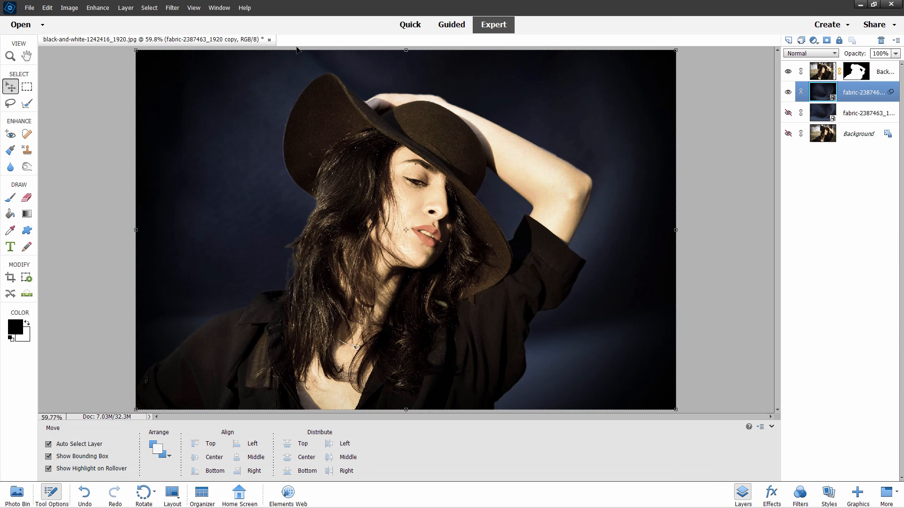
pyautogui.moveTo(211, 111)
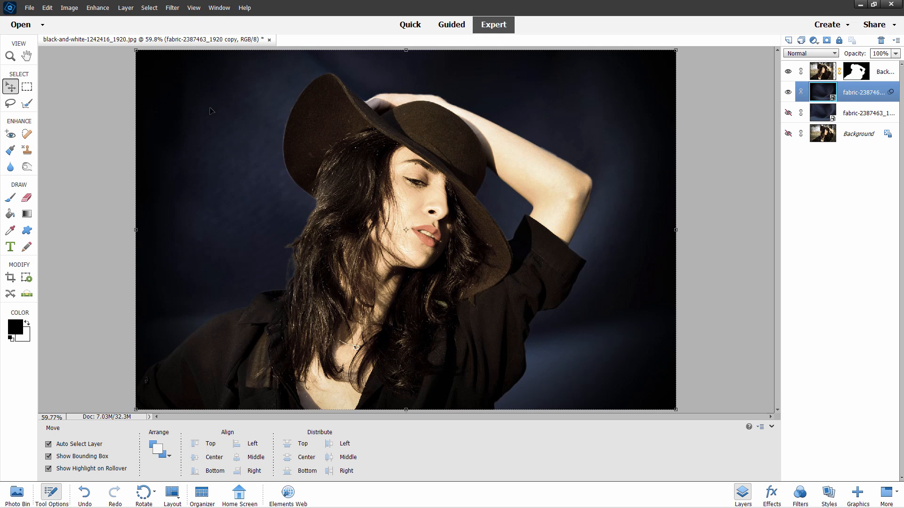
# Apply the Filter Gallery Texturizer using Canvas, Scaling 200 and Relief 4.
pyautogui.click(171, 8)
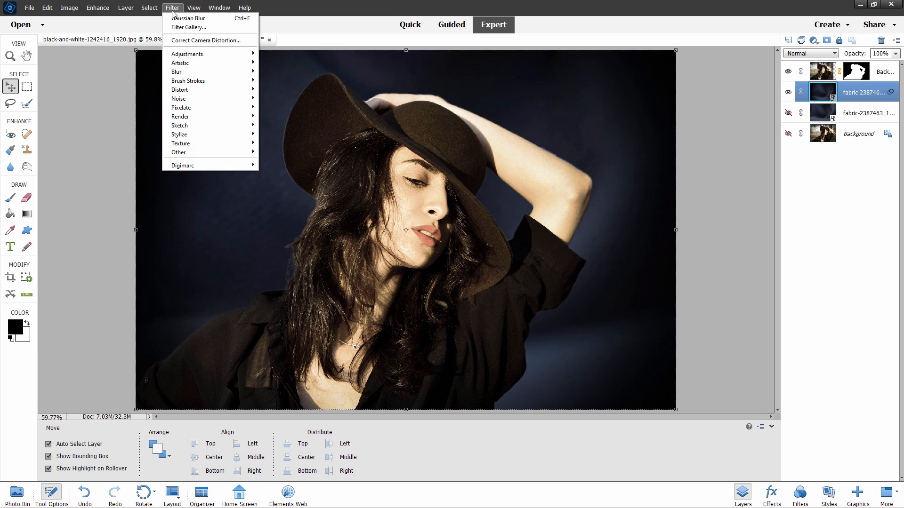
pyautogui.click(188, 28)
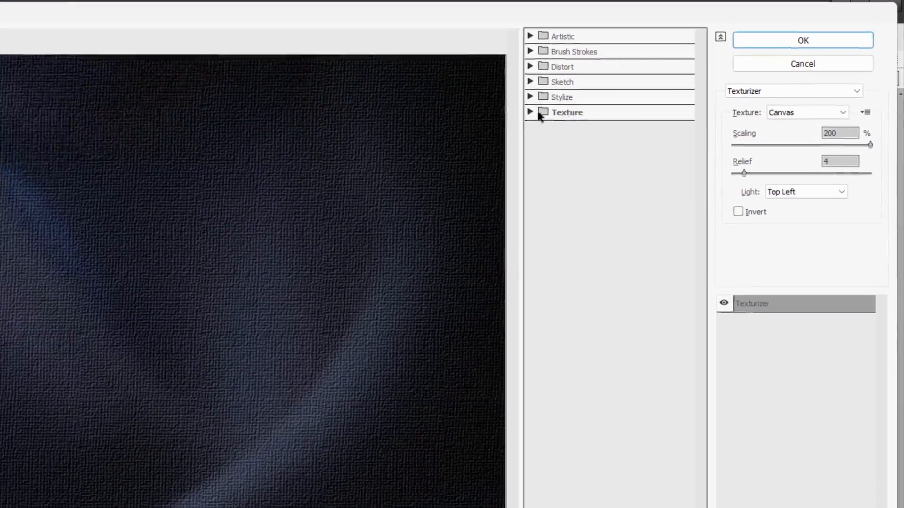
pyautogui.click(530, 113)
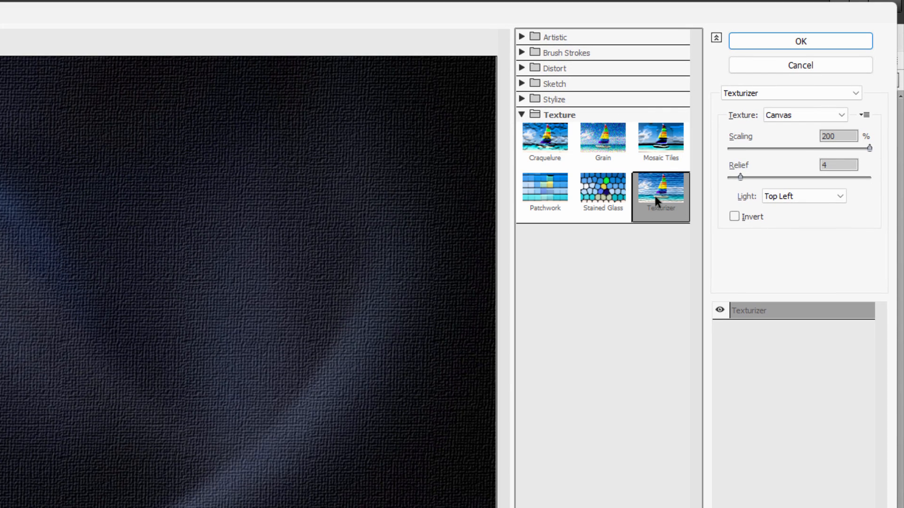
pyautogui.moveTo(767, 123)
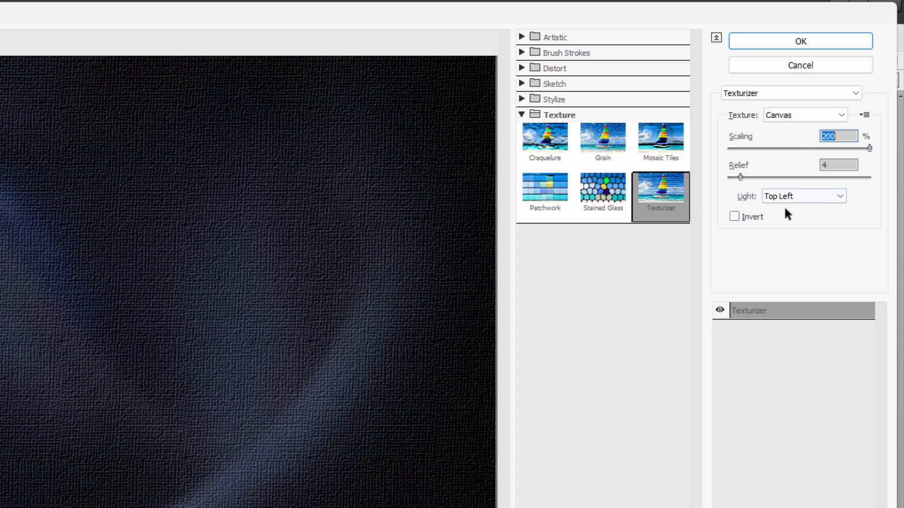
pyautogui.moveTo(287, 387)
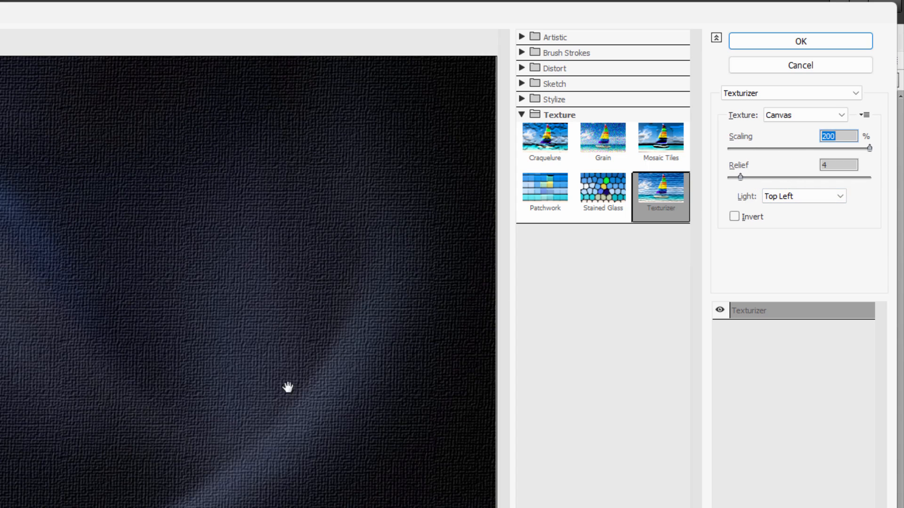
pyautogui.moveTo(718, 186)
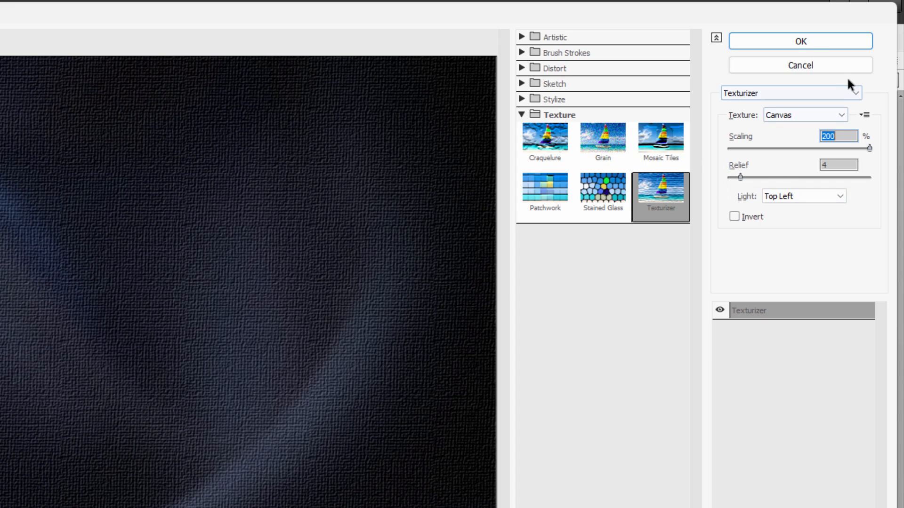
pyautogui.click(799, 41)
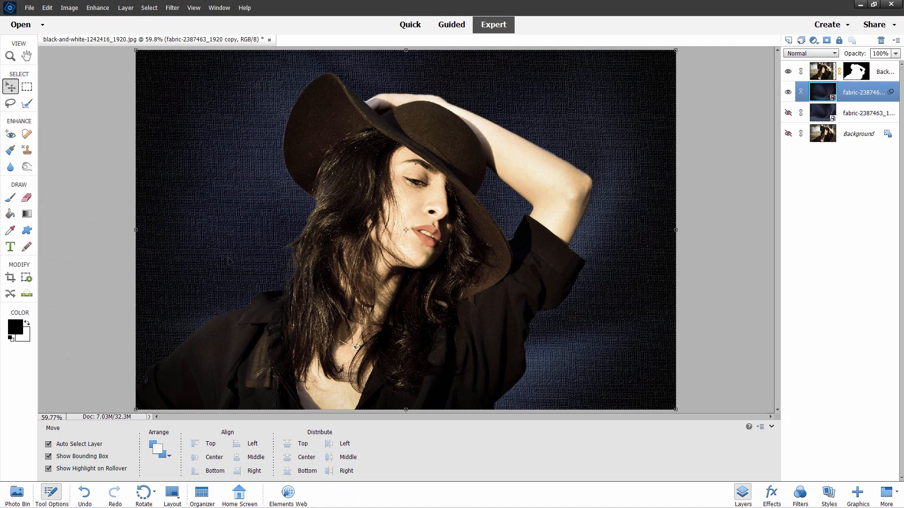
pyautogui.moveTo(609, 260)
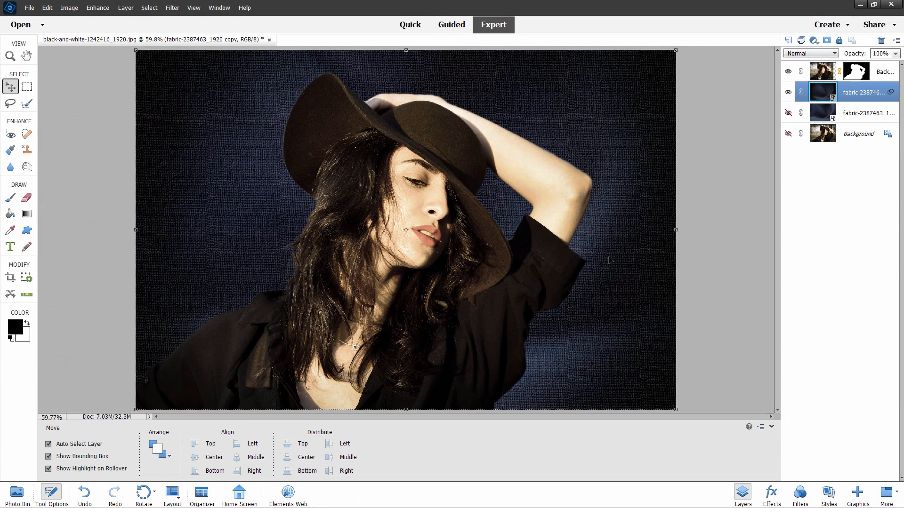
pyautogui.moveTo(613, 251)
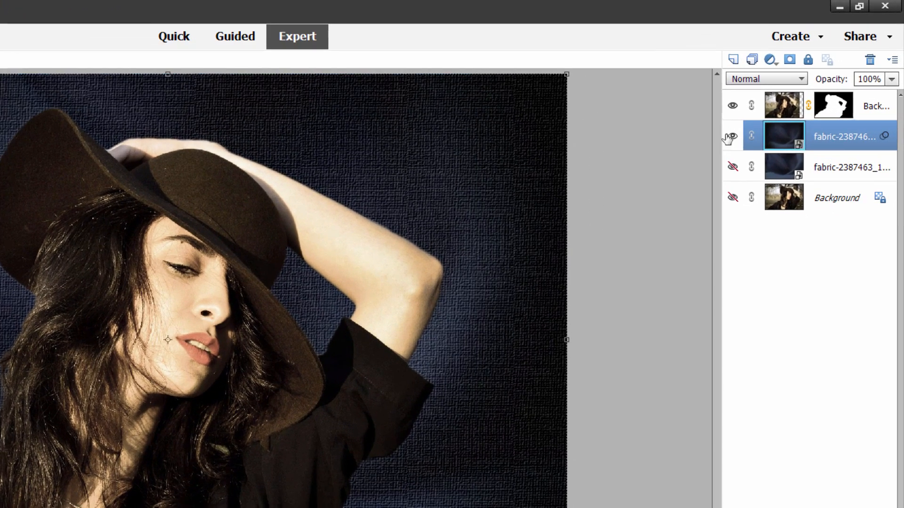
# Duplicate the backdrop layer, render Clouds on the copy, and blend it with Soft Light.
pyautogui.rightClick(841, 137)
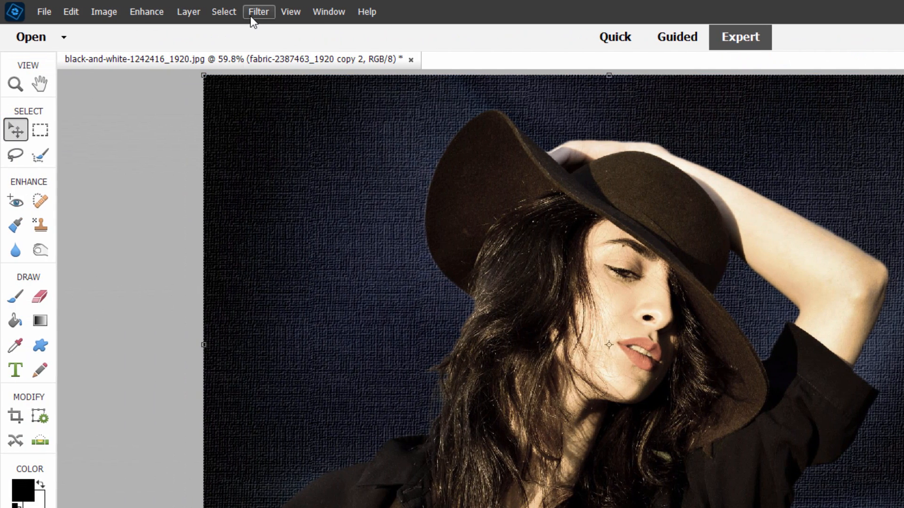
pyautogui.click(258, 11)
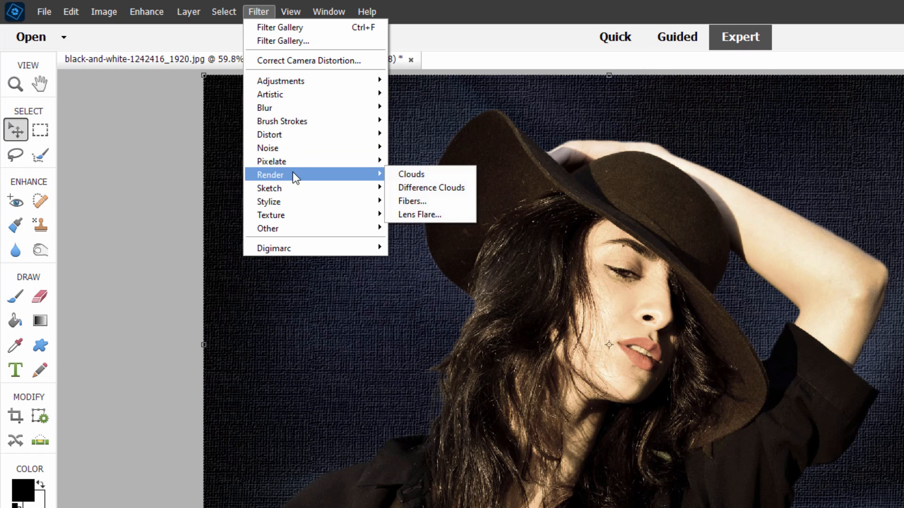
pyautogui.click(411, 175)
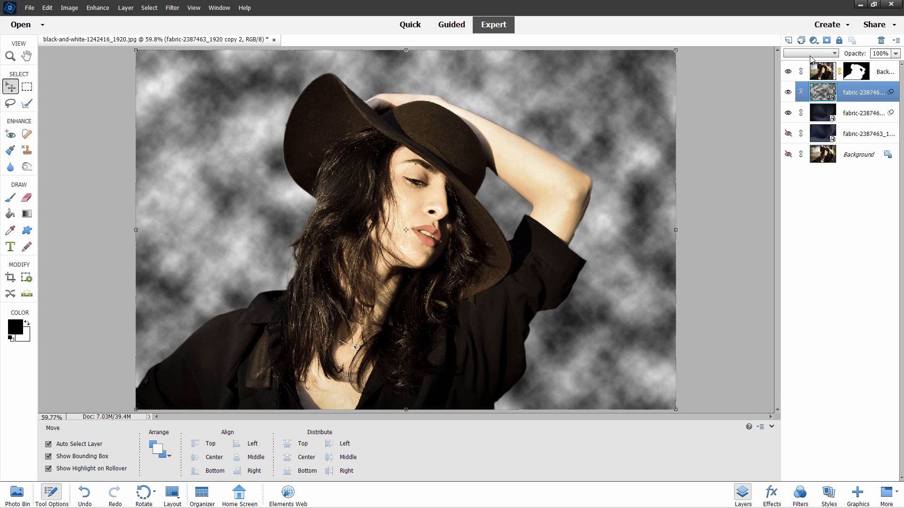
pyautogui.click(809, 53)
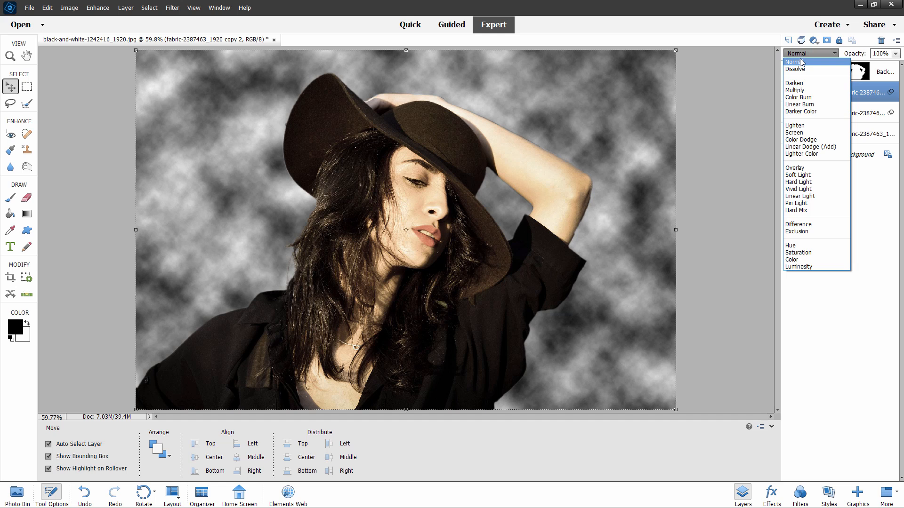
pyautogui.click(798, 174)
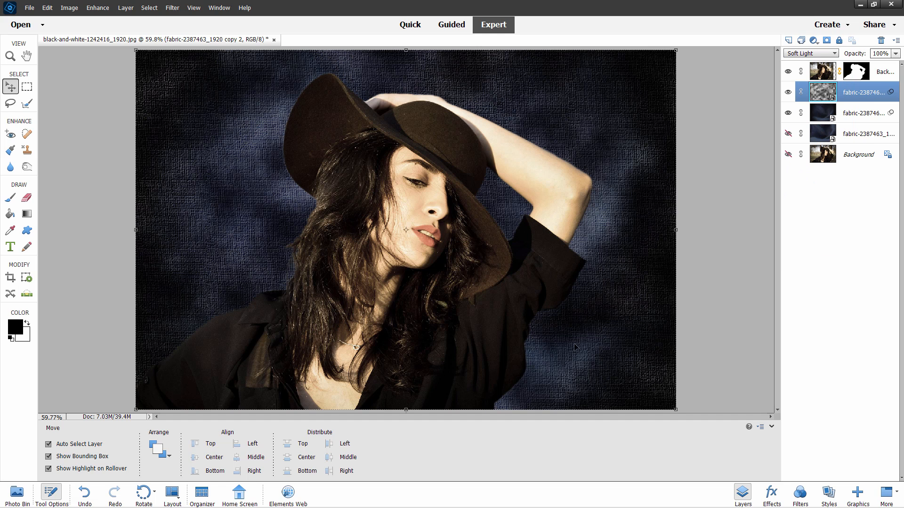
pyautogui.moveTo(257, 259)
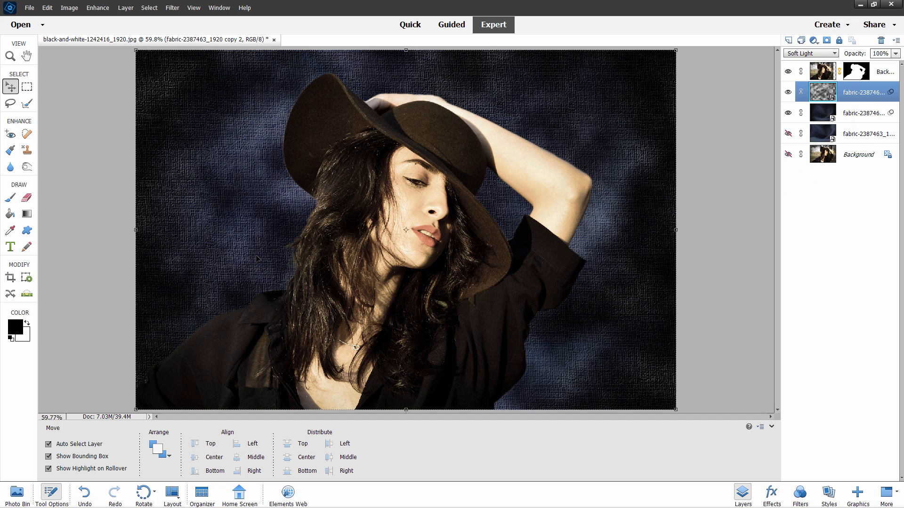